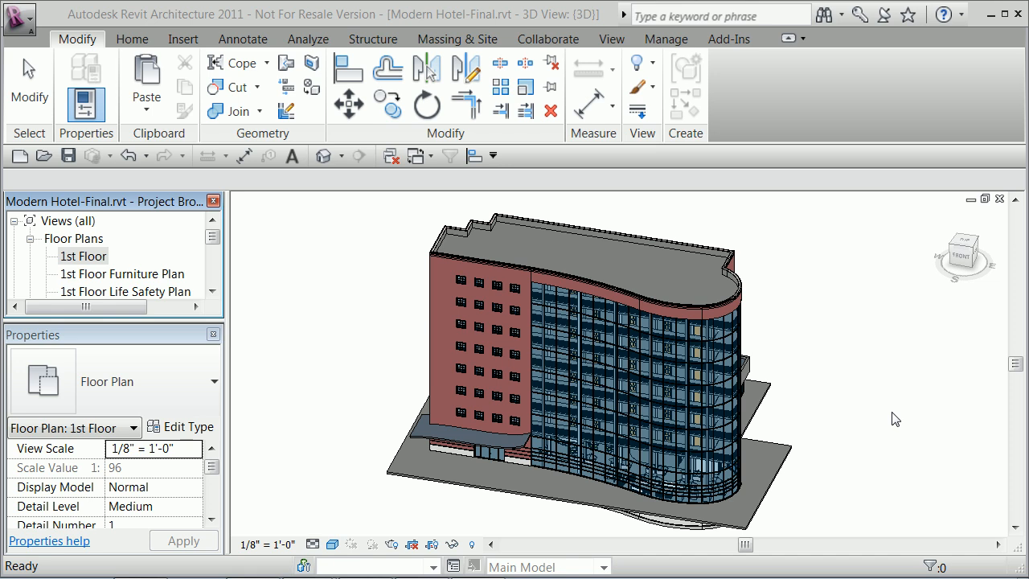
{"action": "mouse_move", "coordinate": [690, 289]}
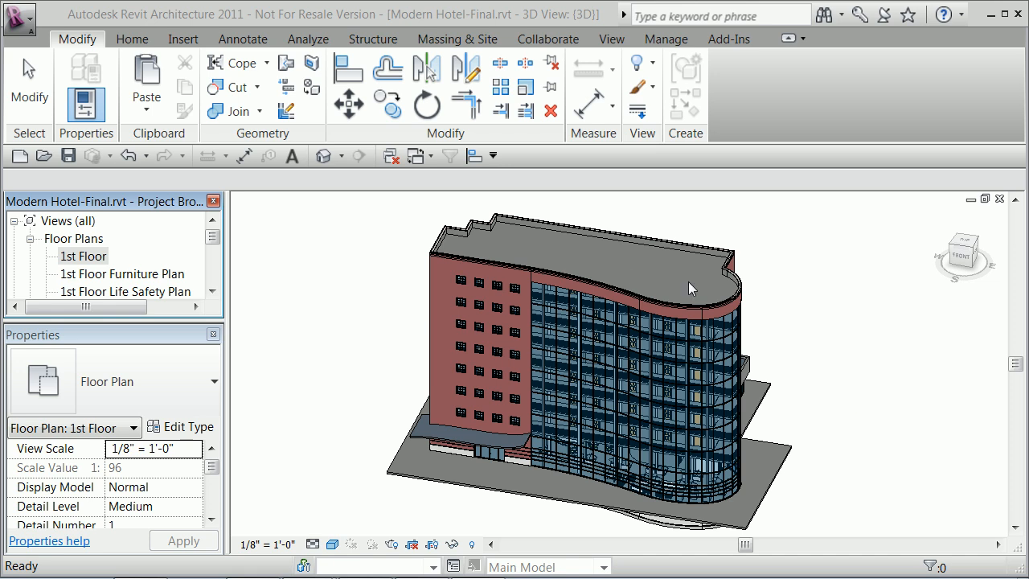
{"action": "mouse_move", "coordinate": [634, 405]}
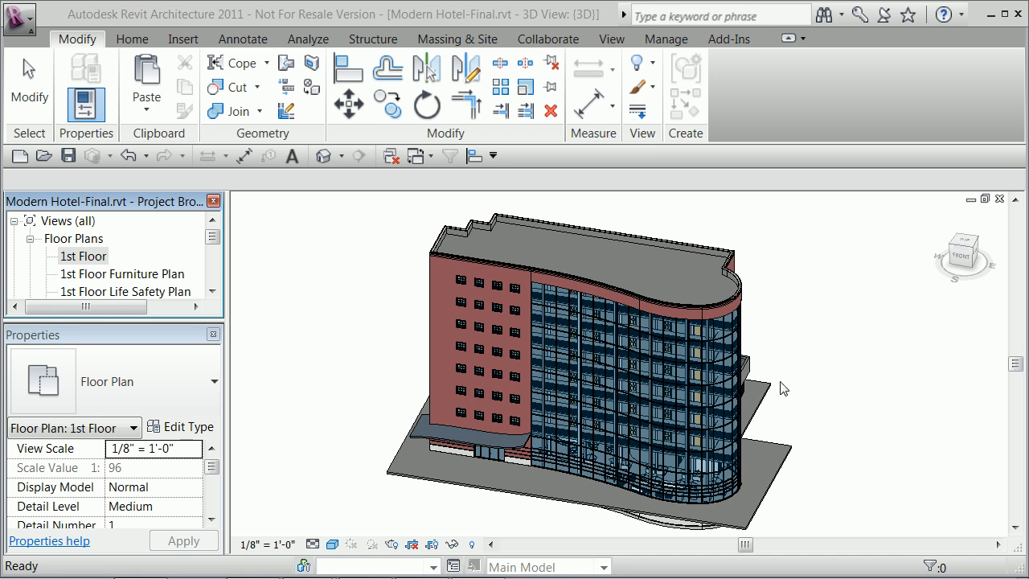
{"action": "mouse_move", "coordinate": [743, 424]}
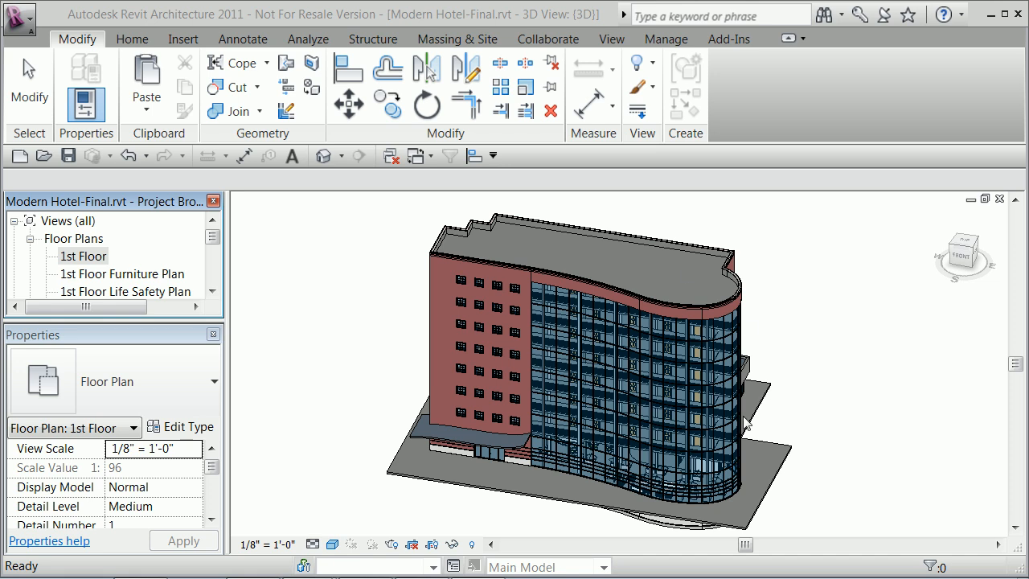
{"action": "mouse_move", "coordinate": [788, 447]}
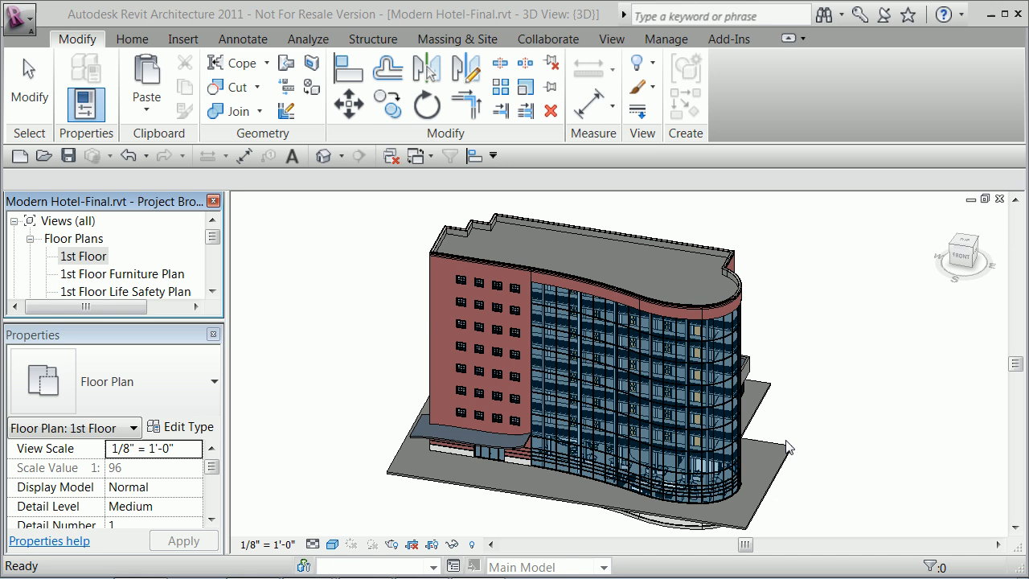
{"action": "mouse_move", "coordinate": [304, 379]}
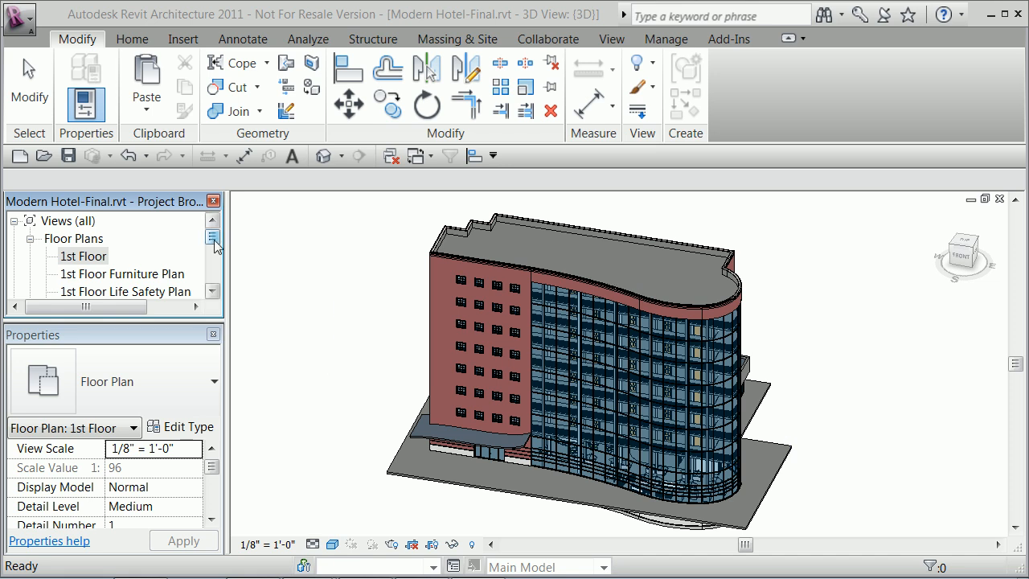
Locate and select Door Schedule under Schedules/Quantities in the Project Browser
{"action": "scroll", "scroll_direction": "down", "scroll_amount": 3}
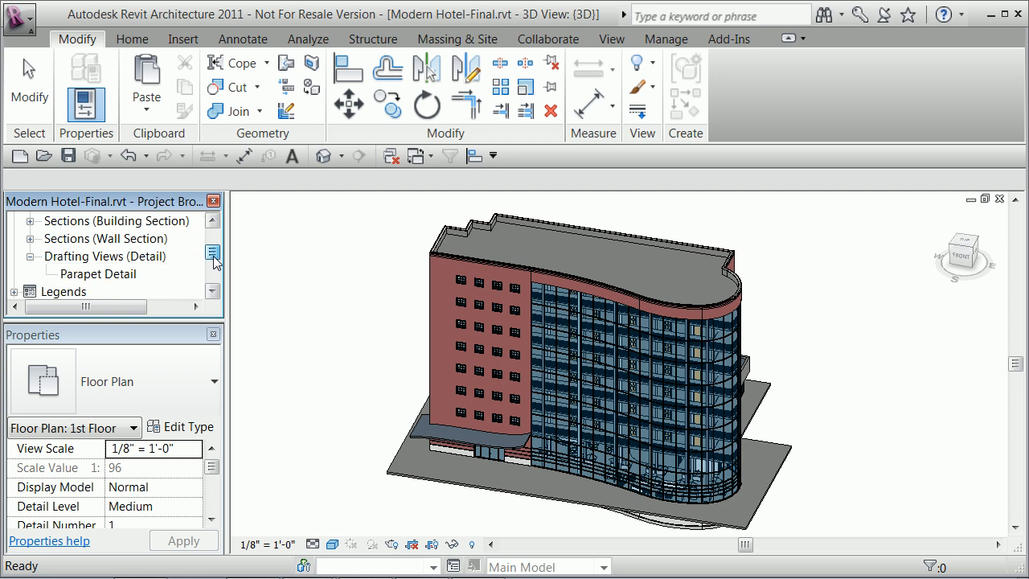
{"action": "scroll", "scroll_direction": "down", "scroll_amount": 3}
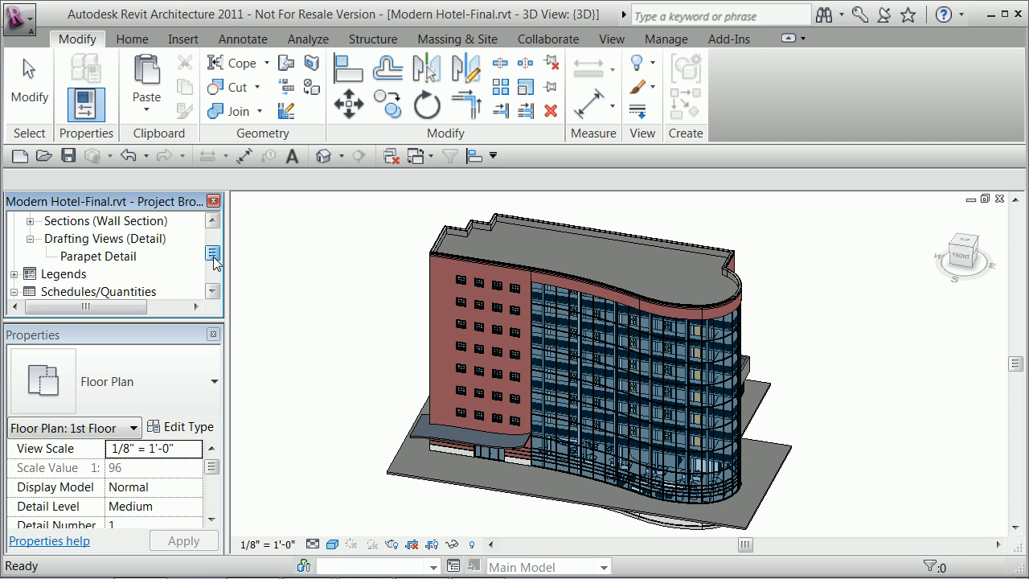
{"action": "left_click", "coordinate": [83, 255]}
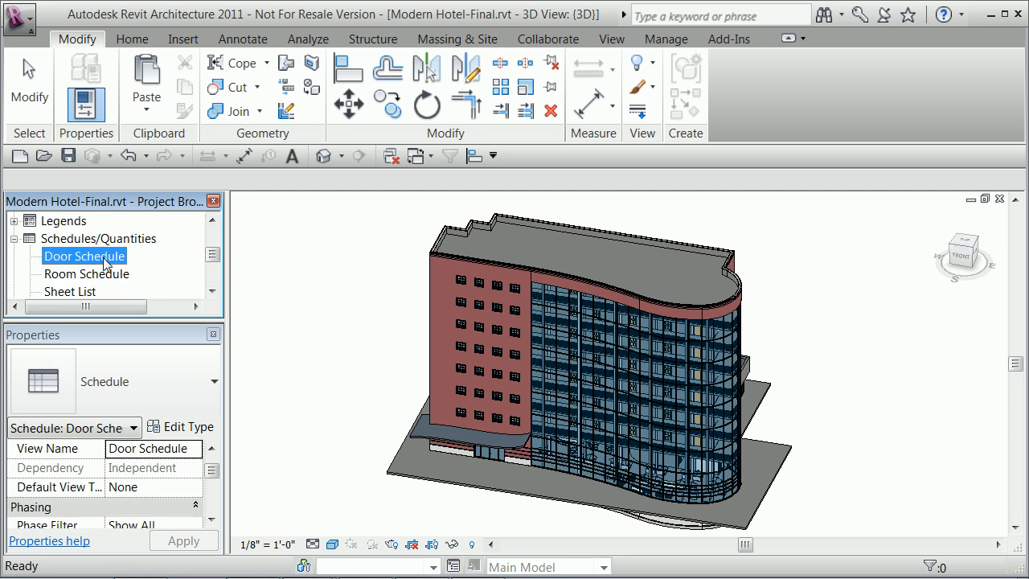
Open the Door Schedule view and widen Family and Type until full door type names fit
{"action": "double_click", "coordinate": [83, 256]}
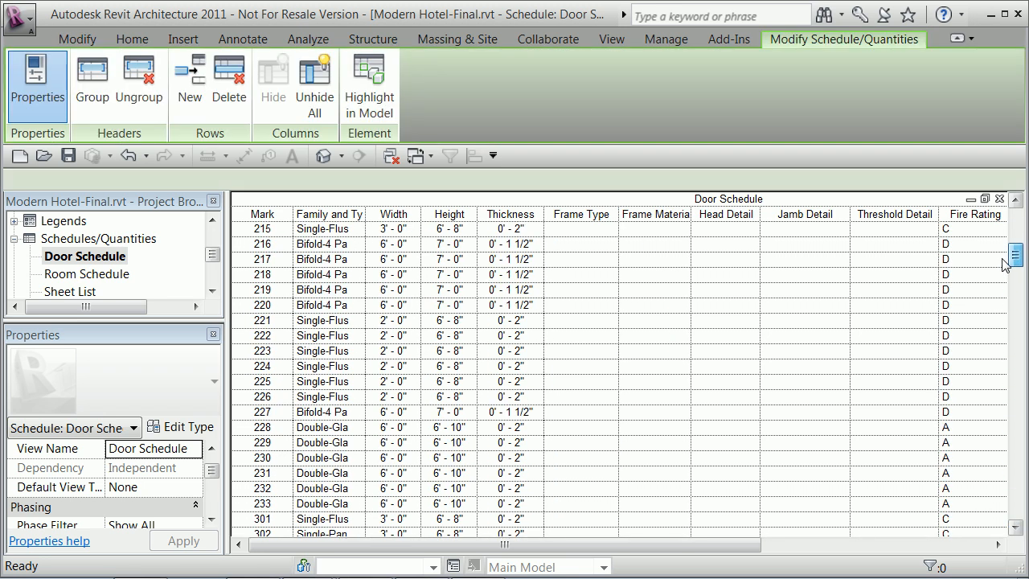
{"action": "scroll", "scroll_direction": "up", "scroll_amount": 3}
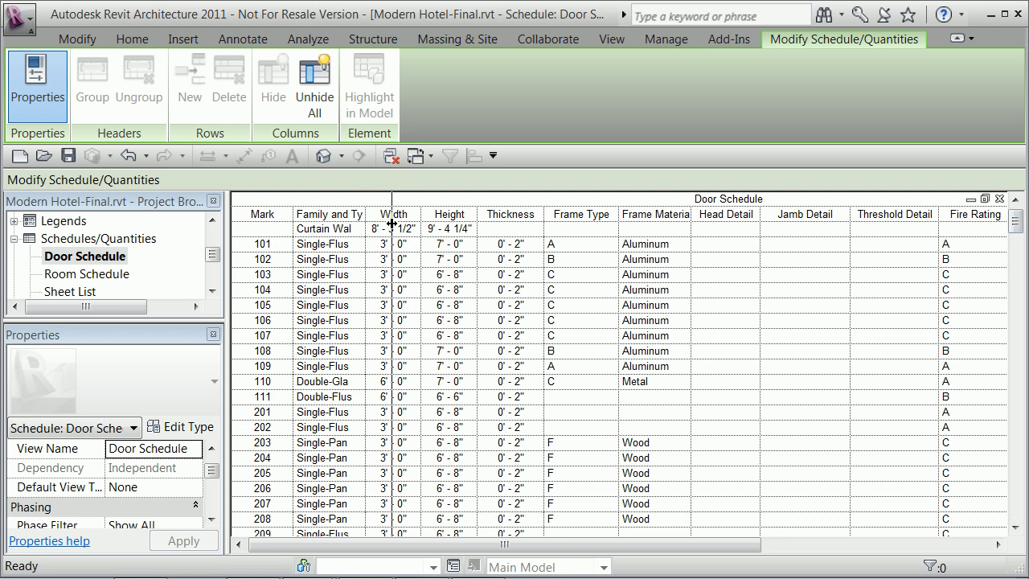
{"action": "left_click_drag", "start_coordinate": [389, 214], "coordinate": [463, 213]}
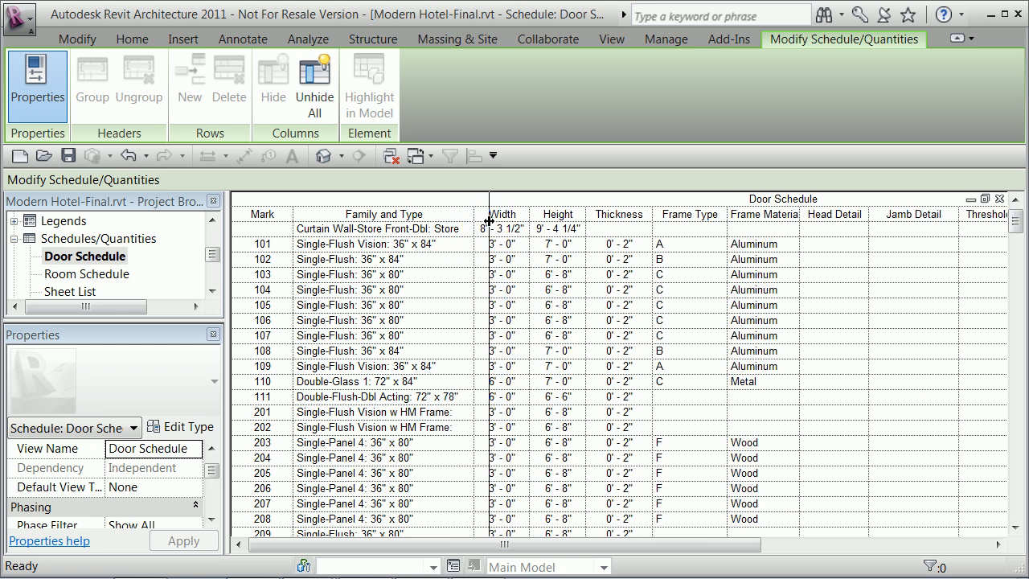
{"action": "left_click_drag", "start_coordinate": [489, 219], "coordinate": [518, 218]}
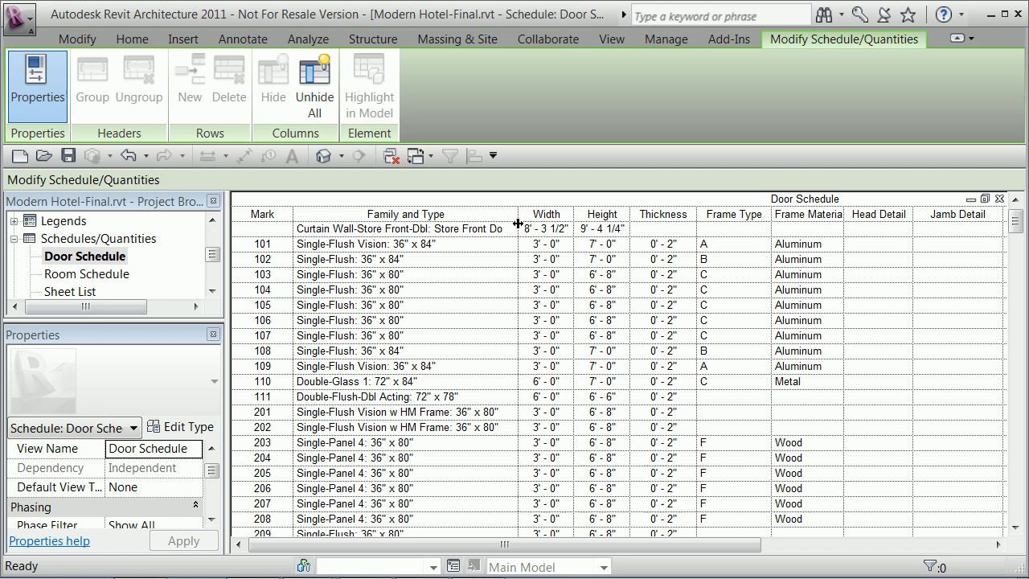
{"action": "left_click_drag", "start_coordinate": [518, 222], "coordinate": [565, 222]}
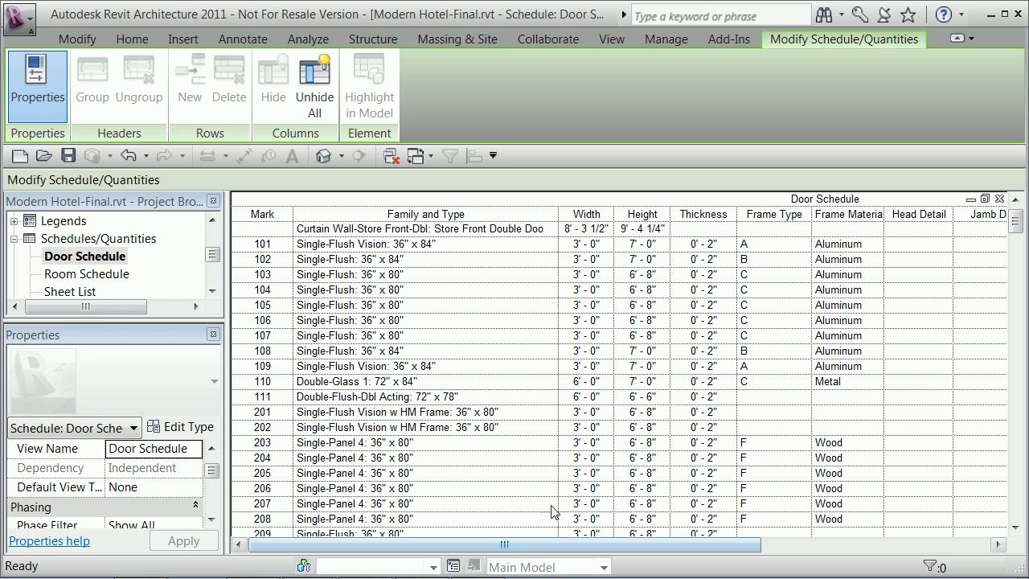
{"action": "mouse_move", "coordinate": [575, 543]}
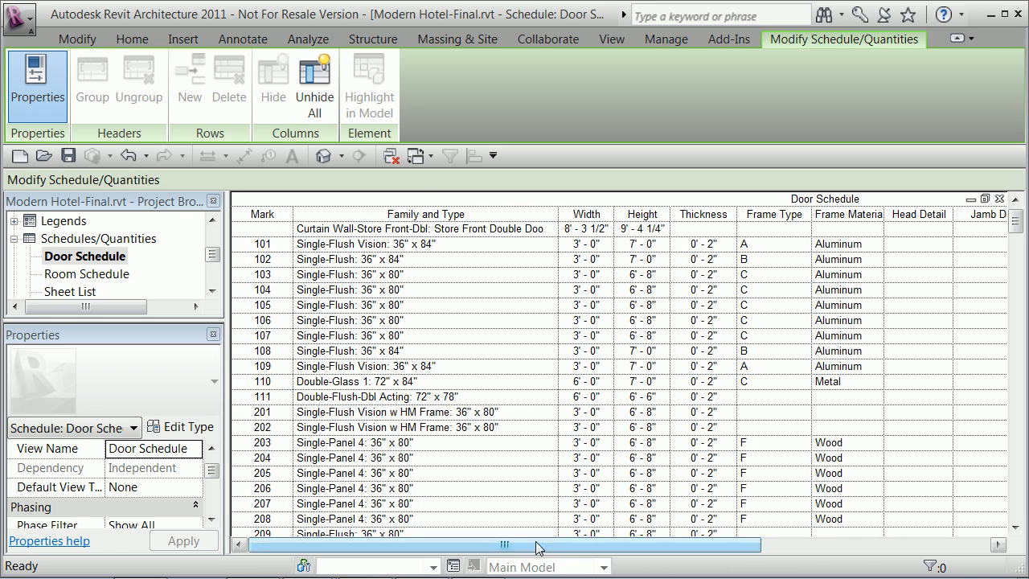
{"action": "mouse_move", "coordinate": [524, 537]}
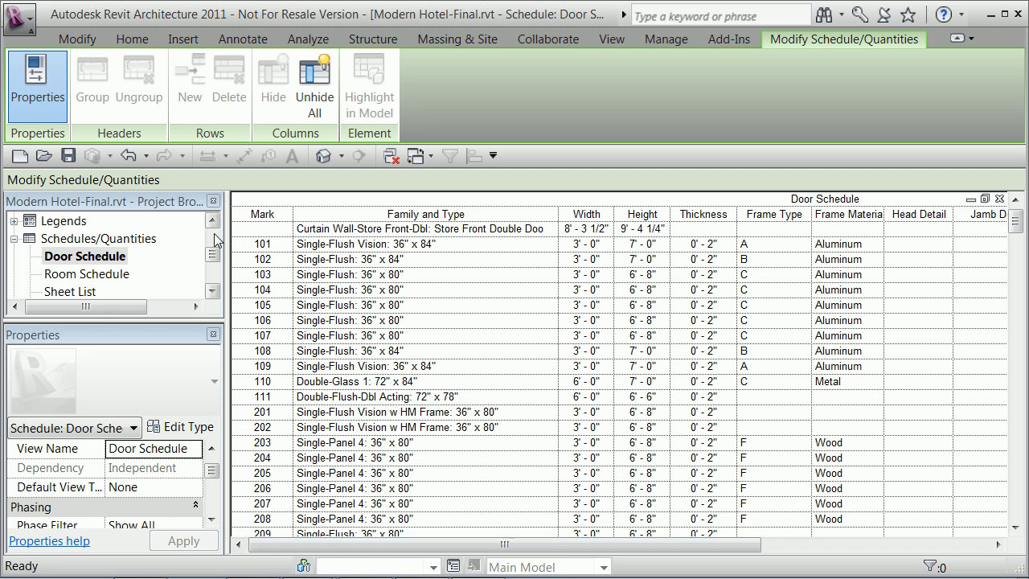
{"action": "left_click", "coordinate": [83, 255]}
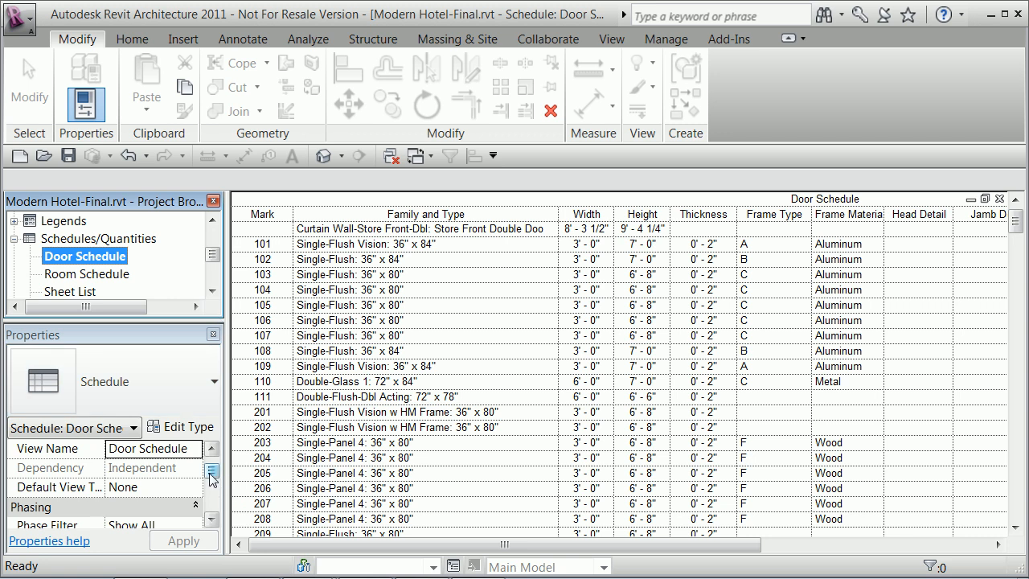
Open sheet A8.2 - Schedules, showing its empty titleblock
{"action": "scroll", "scroll_direction": "down", "scroll_amount": 3}
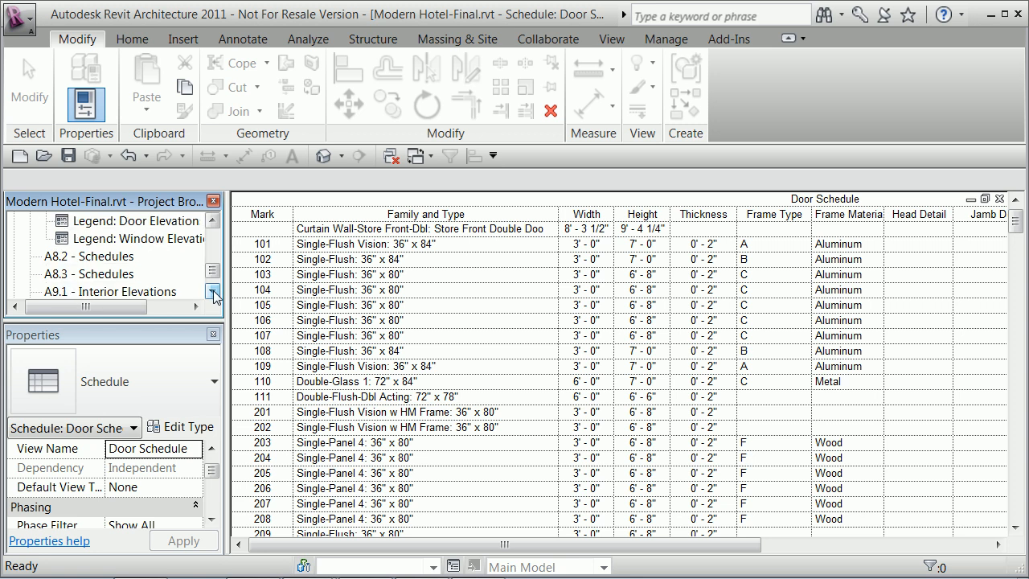
{"action": "left_click", "coordinate": [87, 256]}
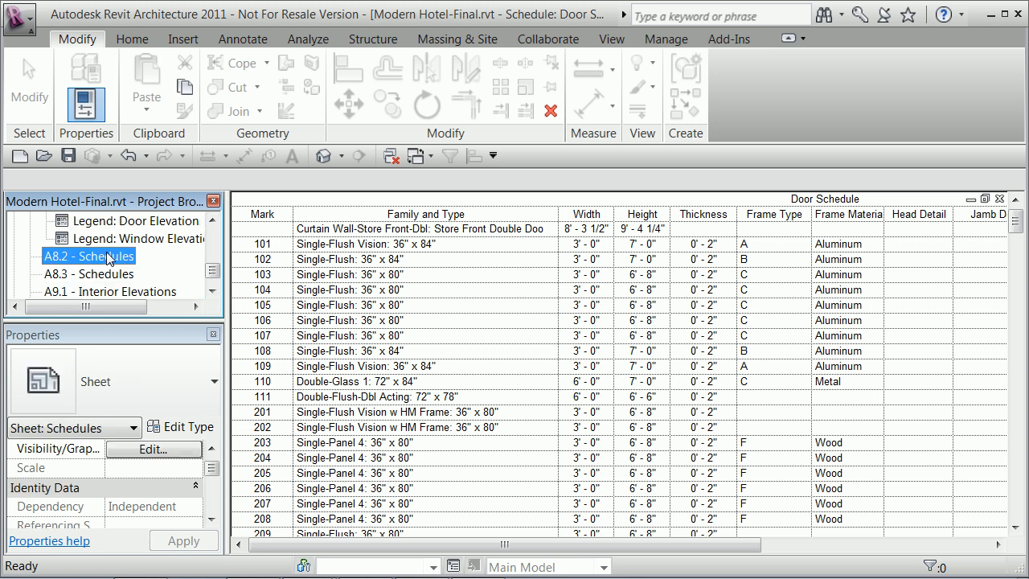
{"action": "double_click", "coordinate": [90, 256]}
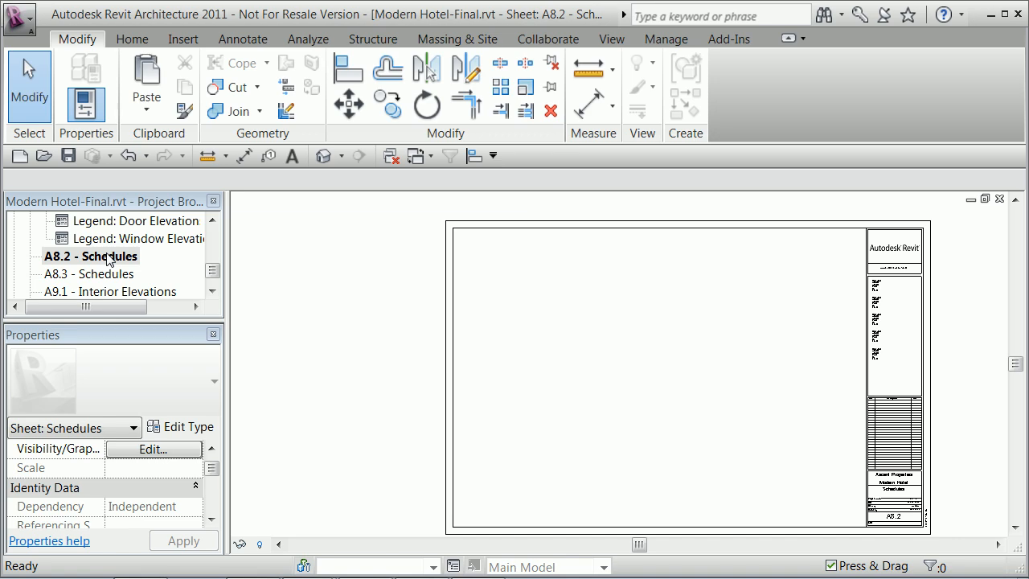
{"action": "mouse_move", "coordinate": [320, 236]}
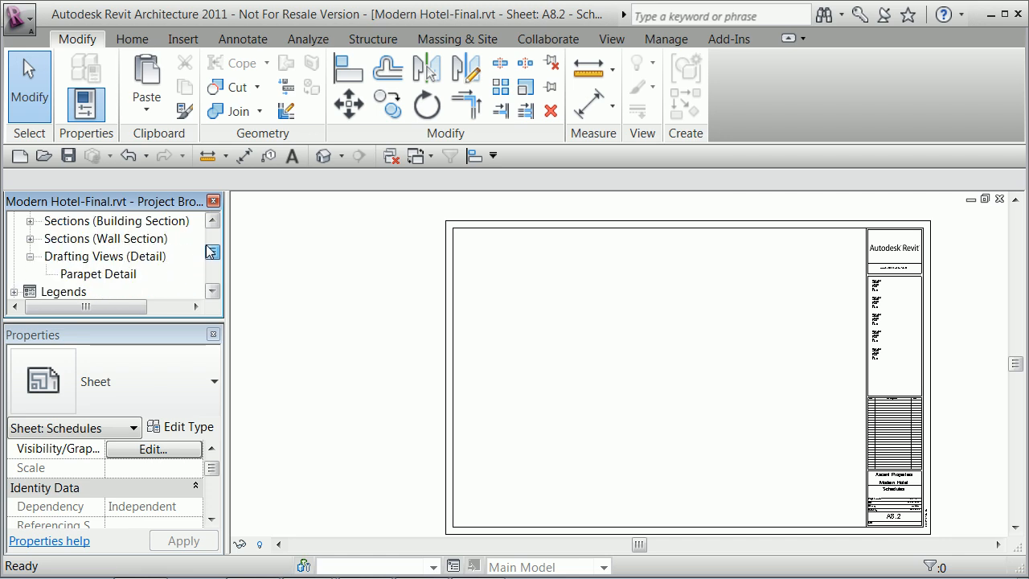
{"action": "scroll", "scroll_direction": "up", "scroll_amount": 3}
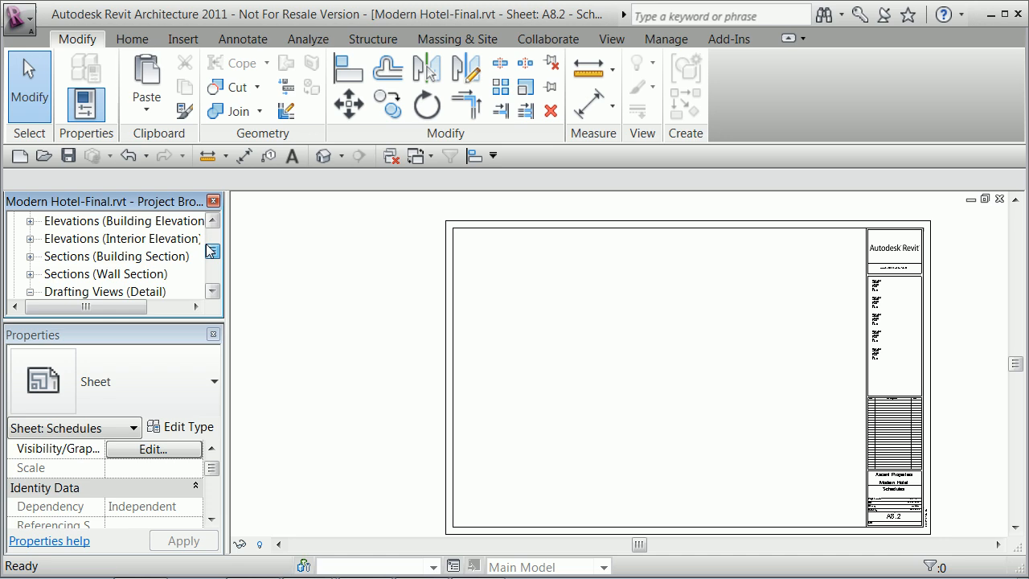
{"action": "scroll", "scroll_direction": "down", "scroll_amount": 3}
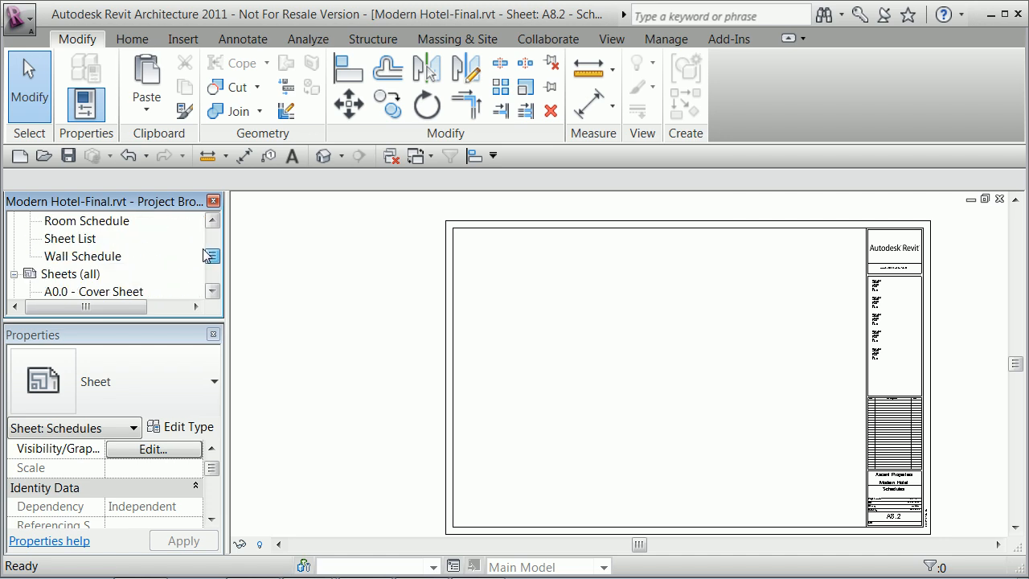
{"action": "mouse_move", "coordinate": [132, 249]}
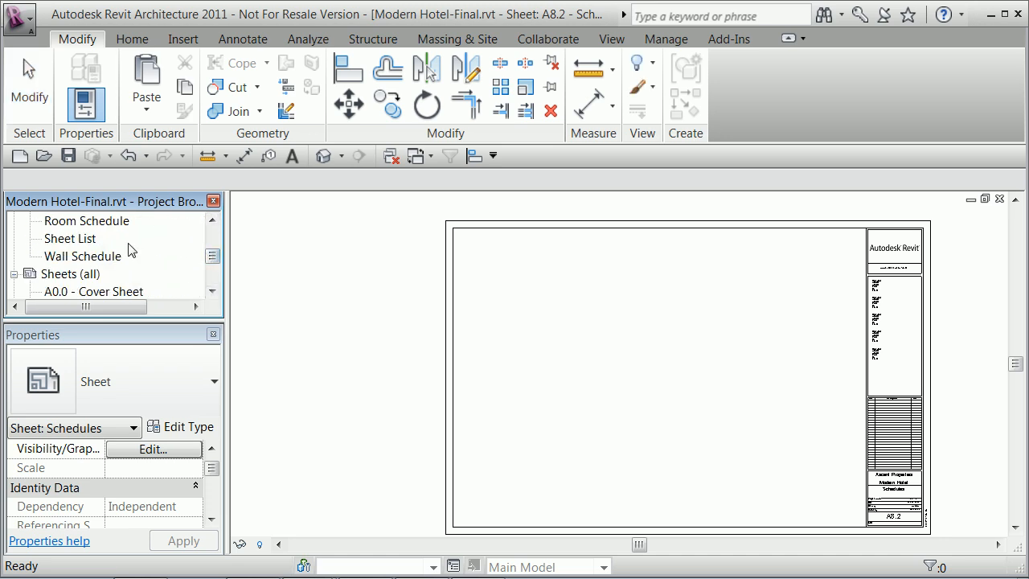
{"action": "scroll", "scroll_direction": "up", "scroll_amount": 3}
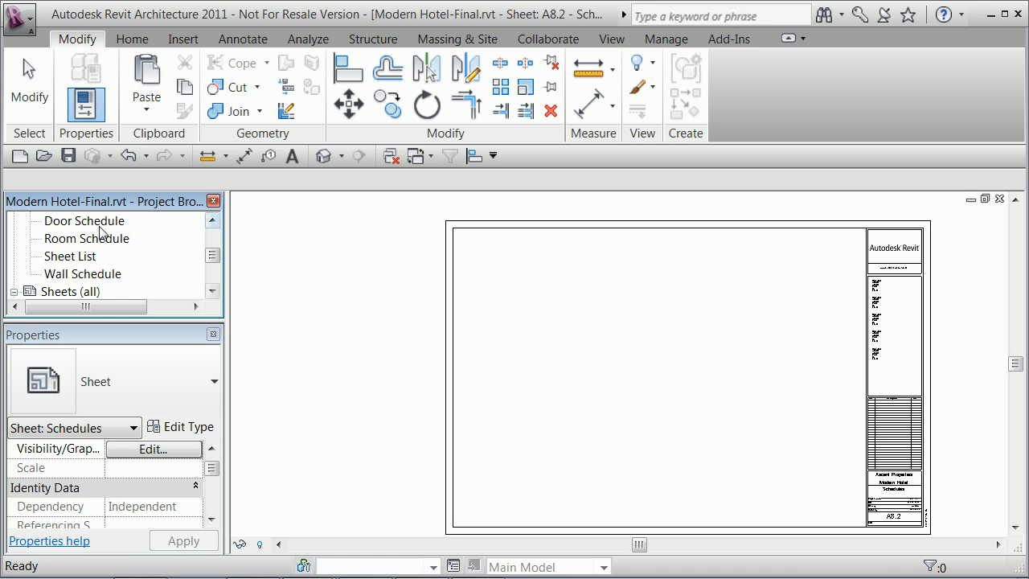
Pick up the Door Schedule to place it on sheet A8.2
{"action": "left_click", "coordinate": [84, 220]}
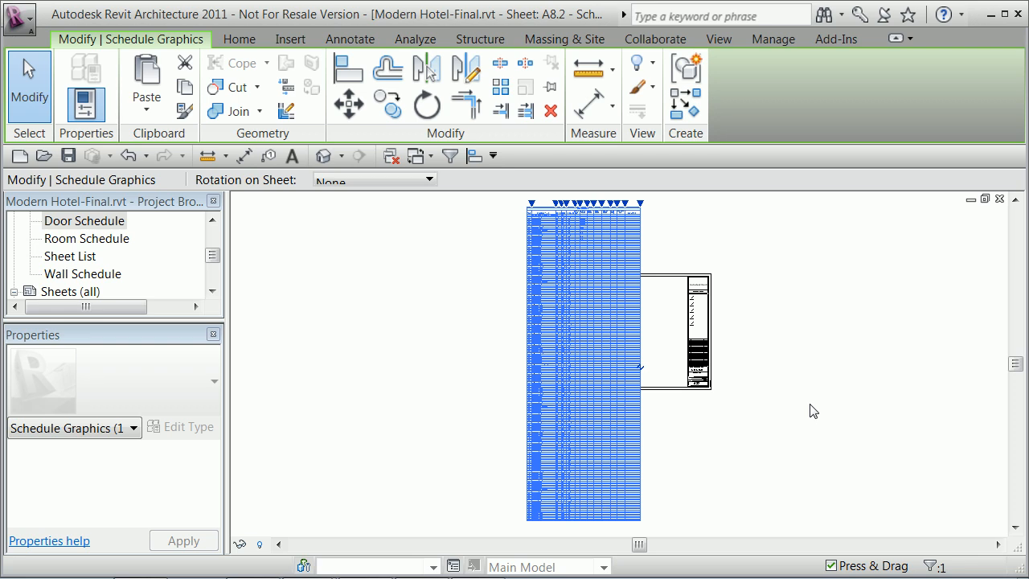
{"action": "mouse_move", "coordinate": [814, 402]}
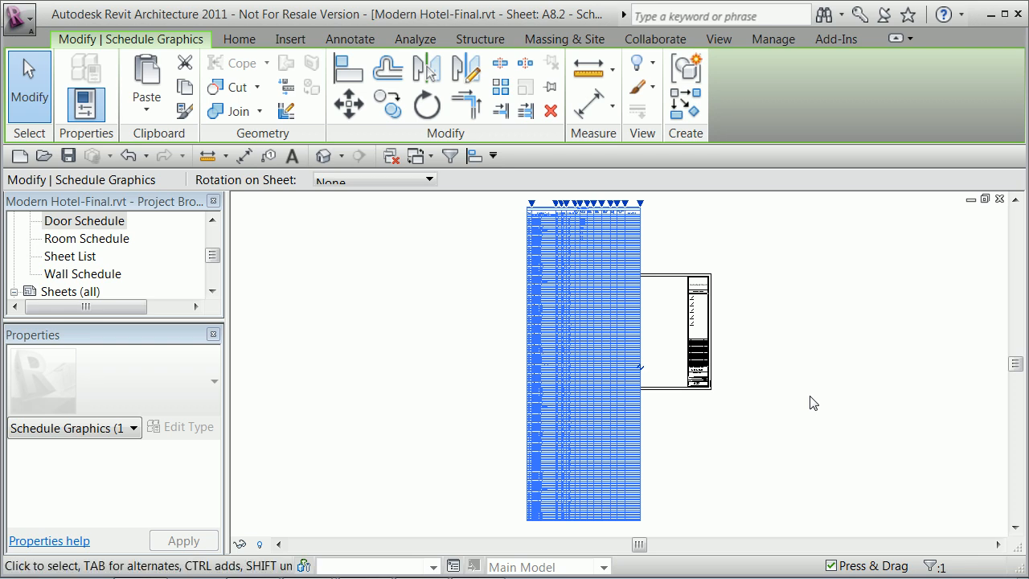
{"action": "mouse_move", "coordinate": [716, 504]}
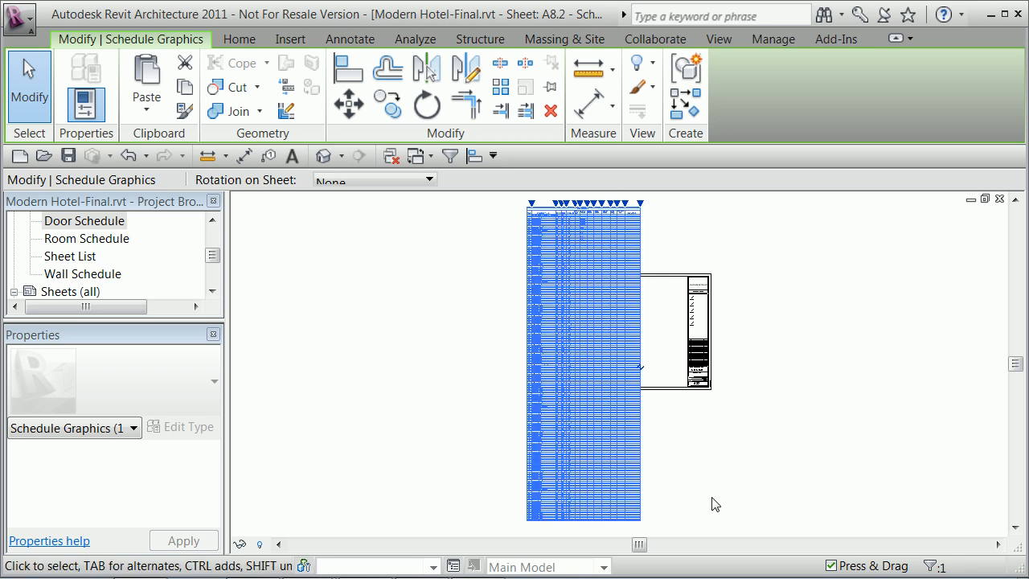
{"action": "mouse_move", "coordinate": [649, 376]}
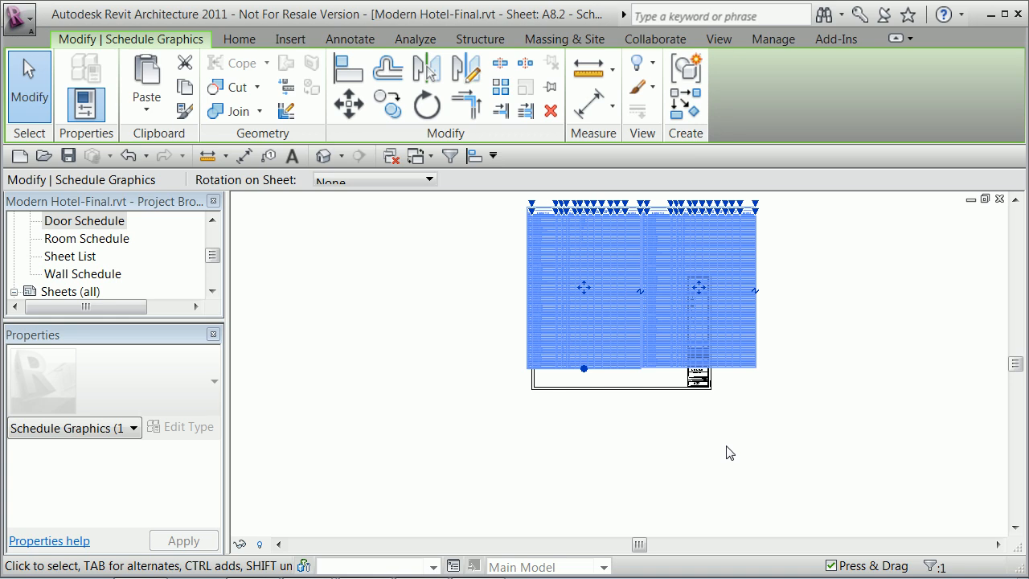
{"action": "mouse_move", "coordinate": [715, 442]}
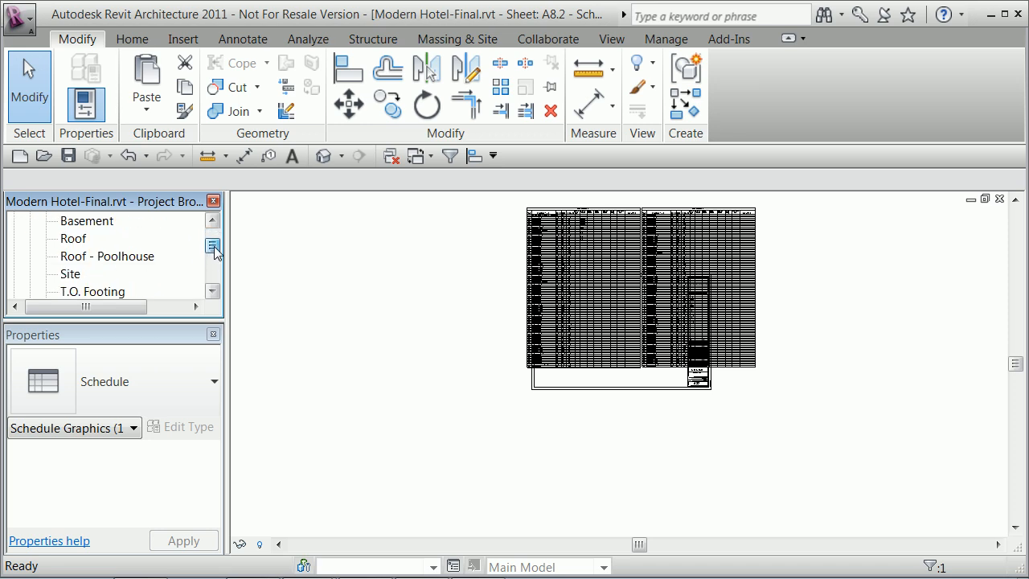
In the Door Schedule's filter, set Mark 'is less than' 301 and confirm
{"action": "double_click", "coordinate": [83, 273]}
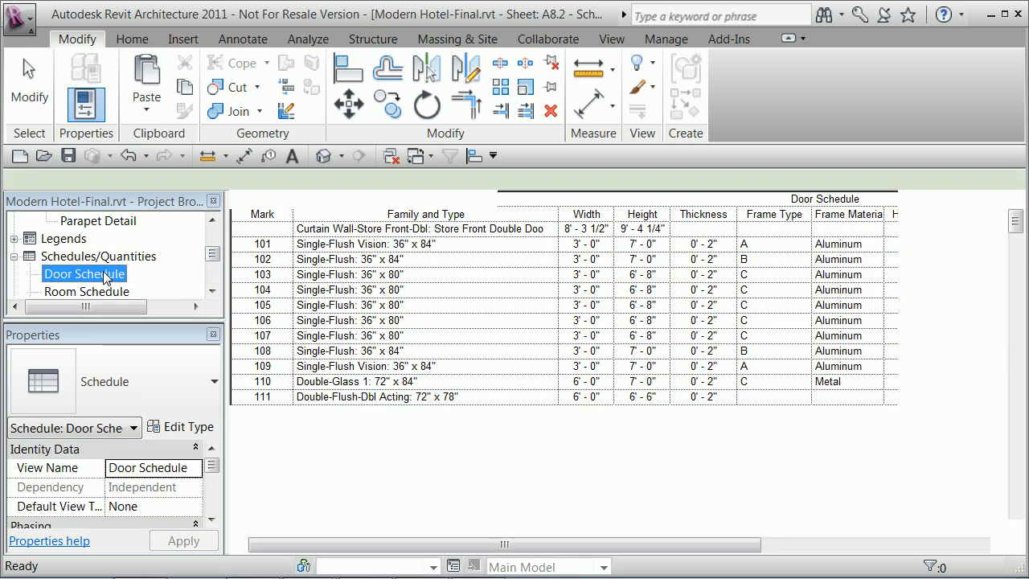
{"action": "double_click", "coordinate": [84, 273]}
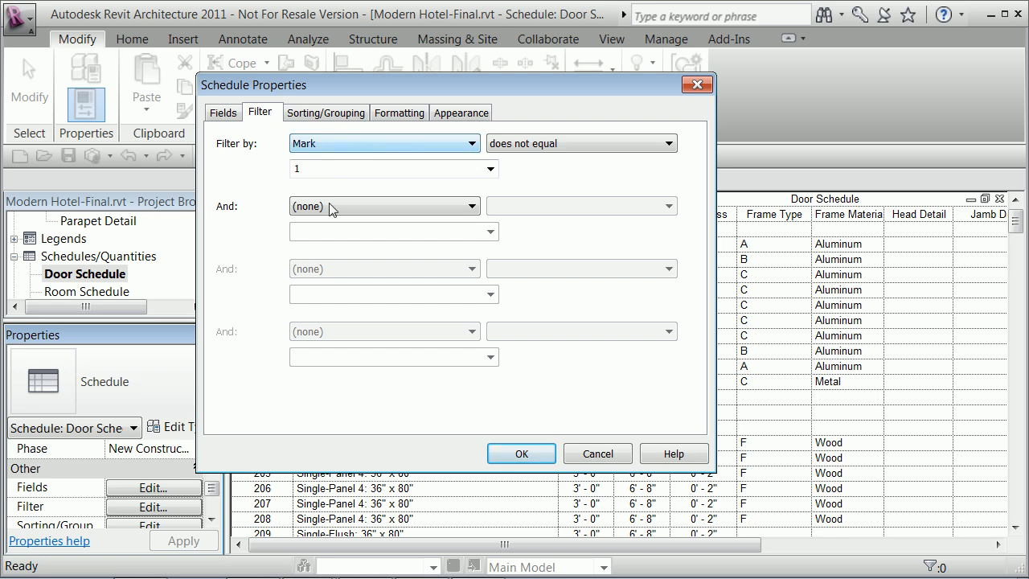
{"action": "mouse_move", "coordinate": [665, 164]}
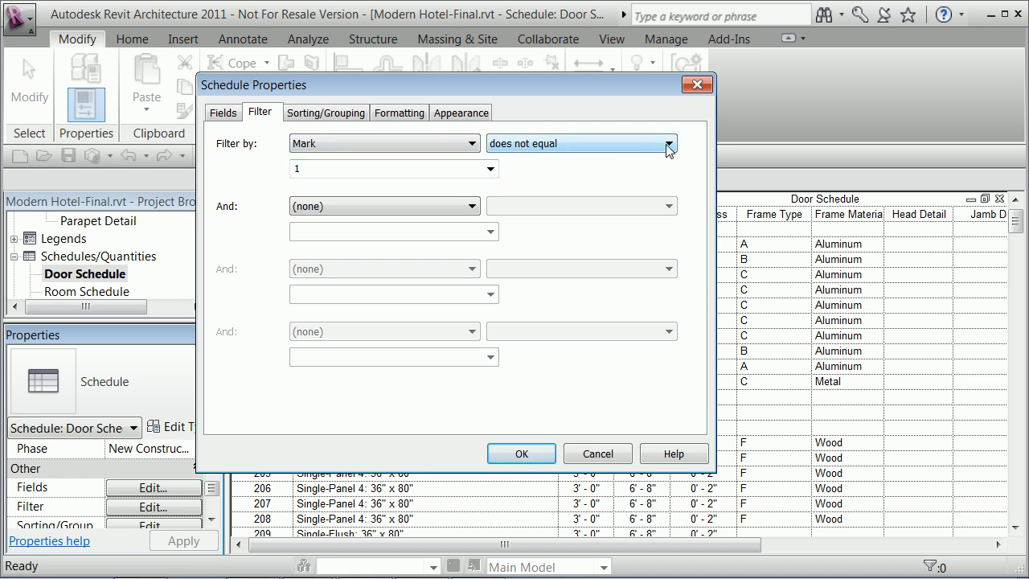
{"action": "left_click", "coordinate": [668, 143]}
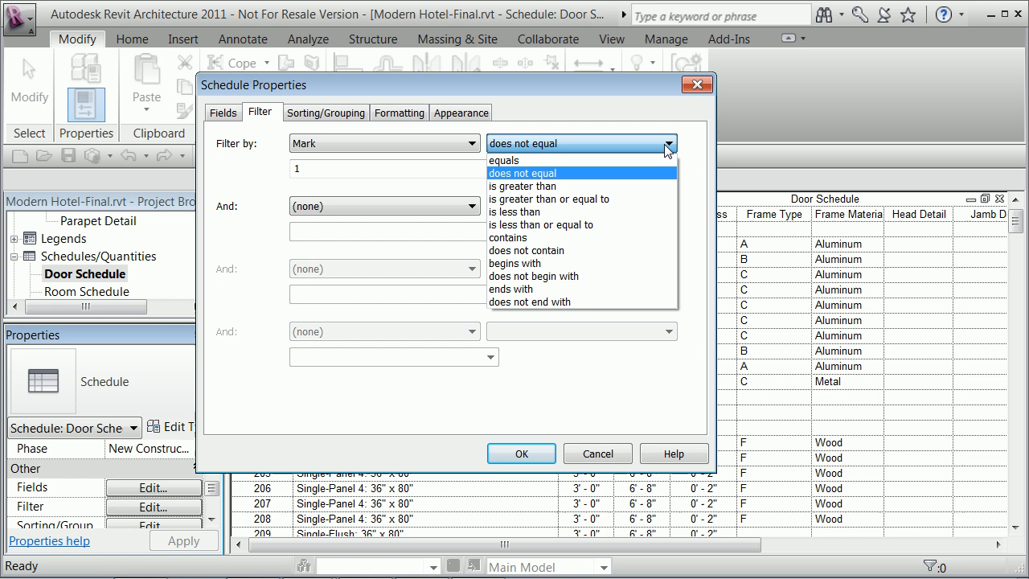
{"action": "mouse_move", "coordinate": [549, 199]}
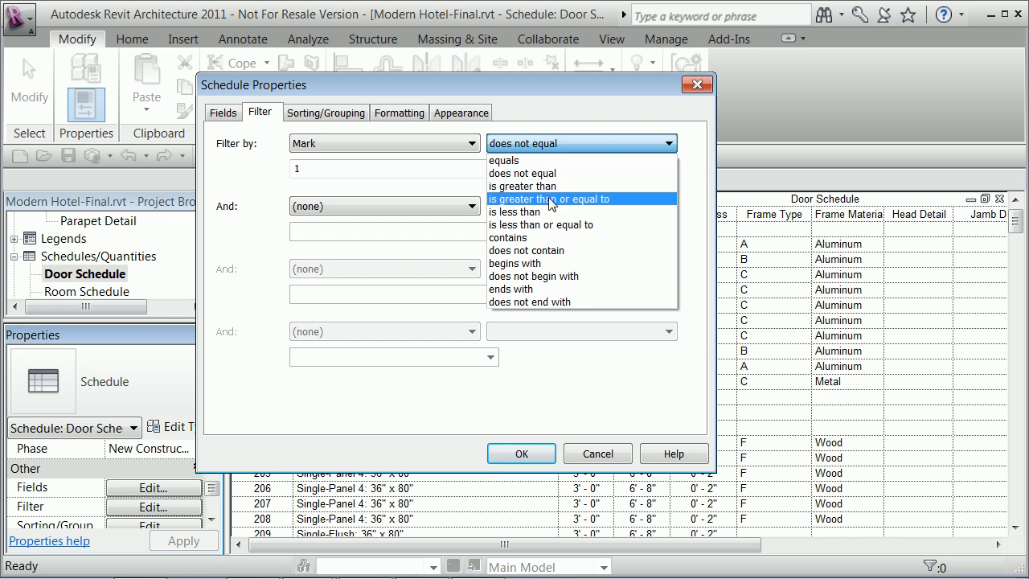
{"action": "left_click", "coordinate": [514, 212]}
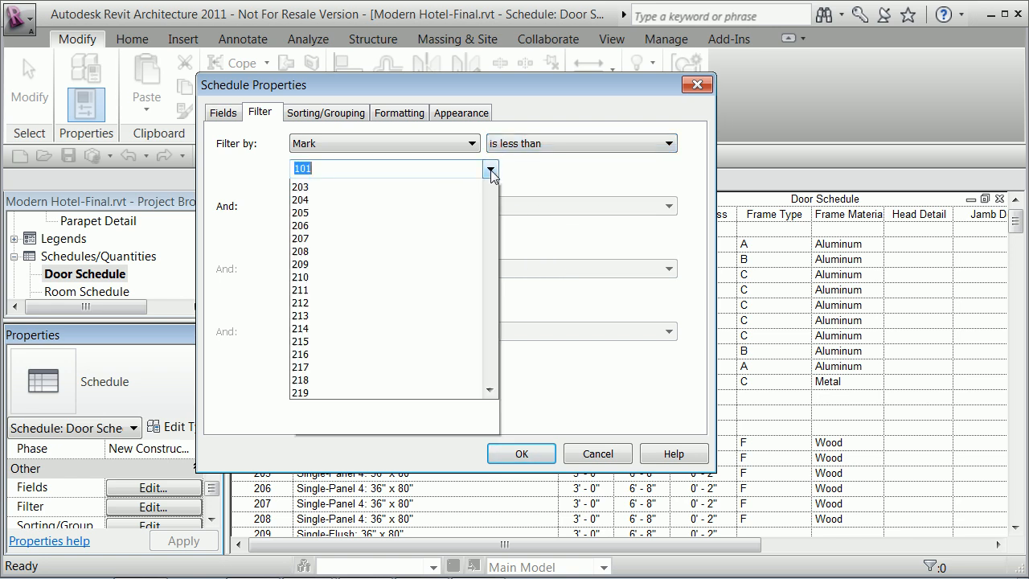
{"action": "scroll", "scroll_direction": "down", "scroll_amount": 3}
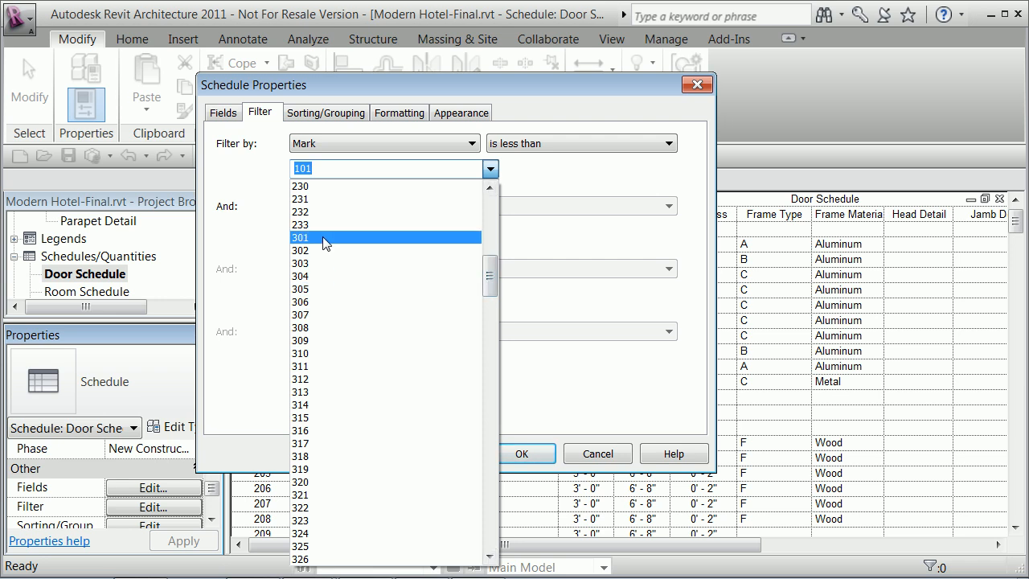
{"action": "left_click", "coordinate": [300, 238]}
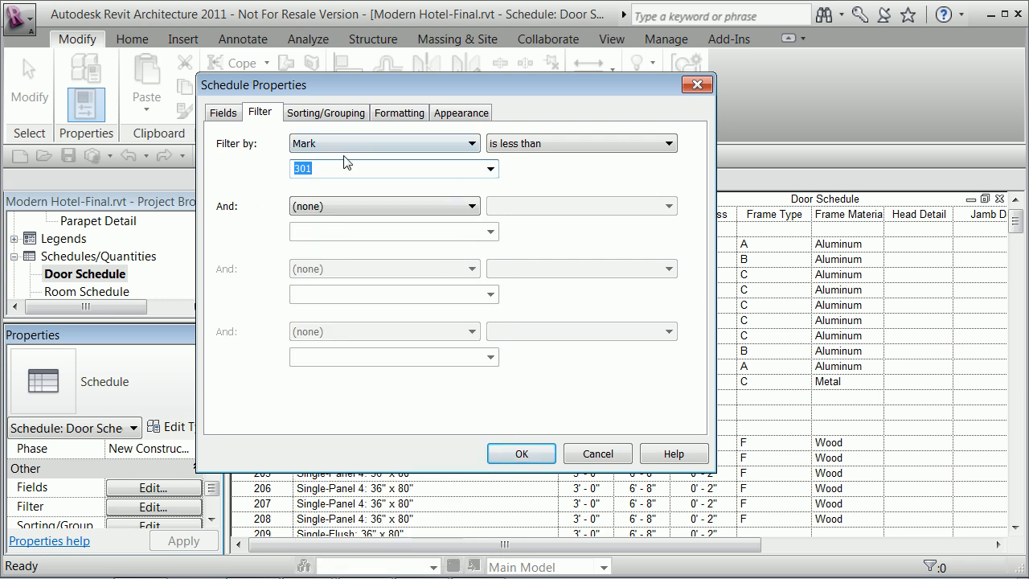
{"action": "mouse_move", "coordinate": [521, 453]}
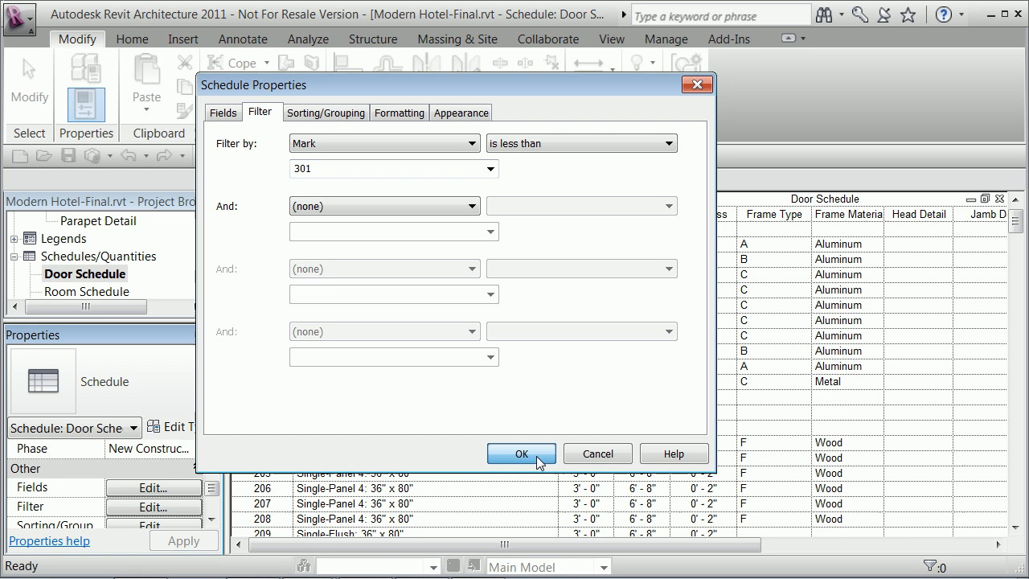
{"action": "left_click", "coordinate": [520, 453]}
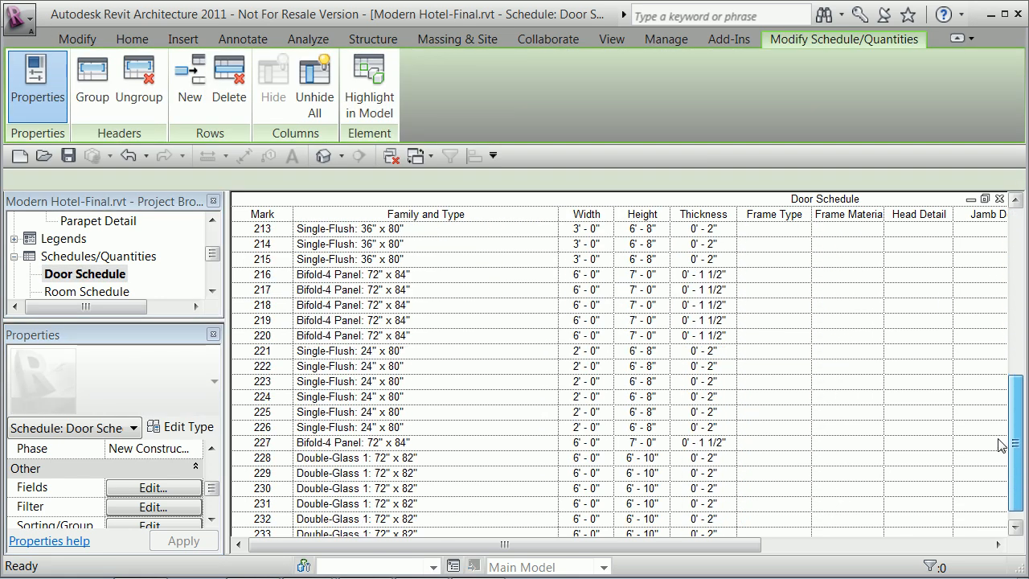
Review the filtered door list and open sheet A8.3 - Schedules
{"action": "scroll", "scroll_direction": "up", "scroll_amount": 3}
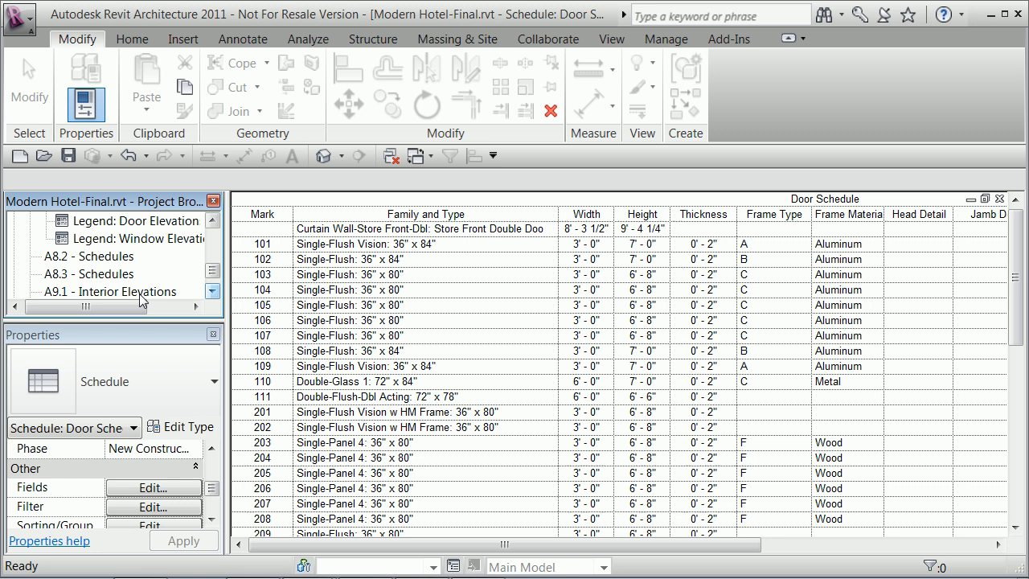
{"action": "double_click", "coordinate": [90, 274]}
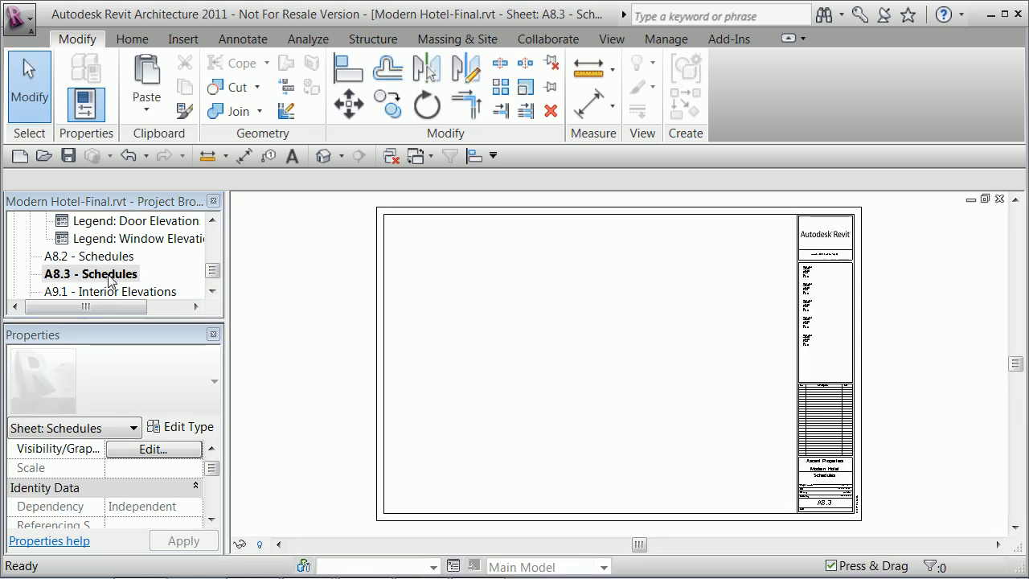
{"action": "mouse_move", "coordinate": [212, 270]}
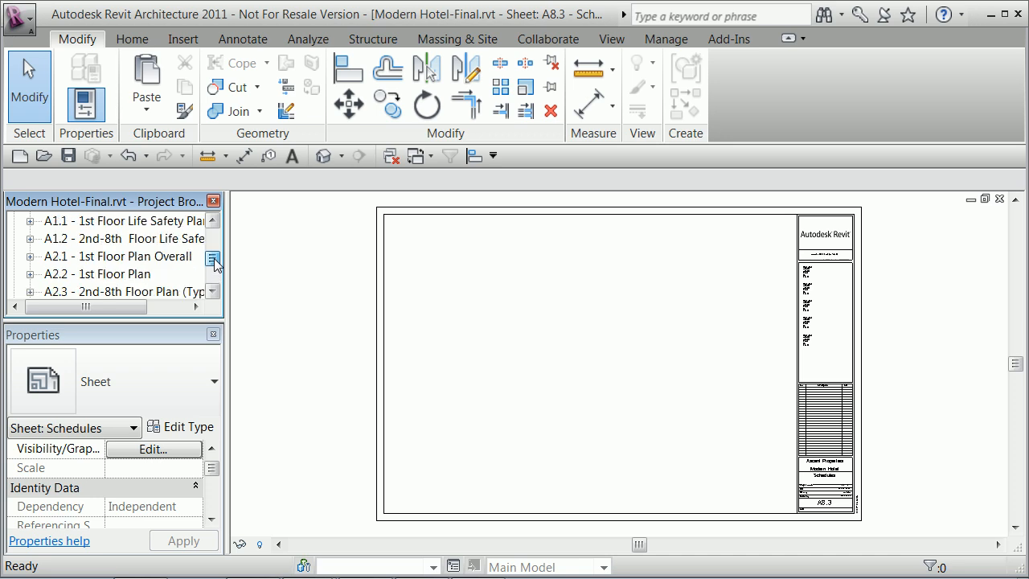
Place the Door Schedule on sheet A8.3 and rejoin its split halves into one table
{"action": "scroll", "scroll_direction": "down", "scroll_amount": 3}
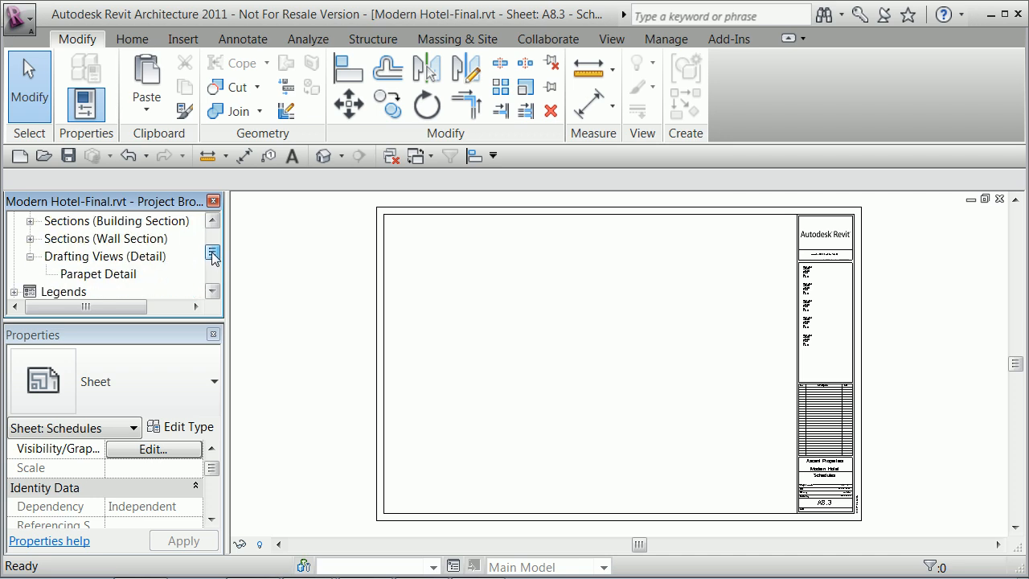
{"action": "scroll", "scroll_direction": "down", "scroll_amount": 3}
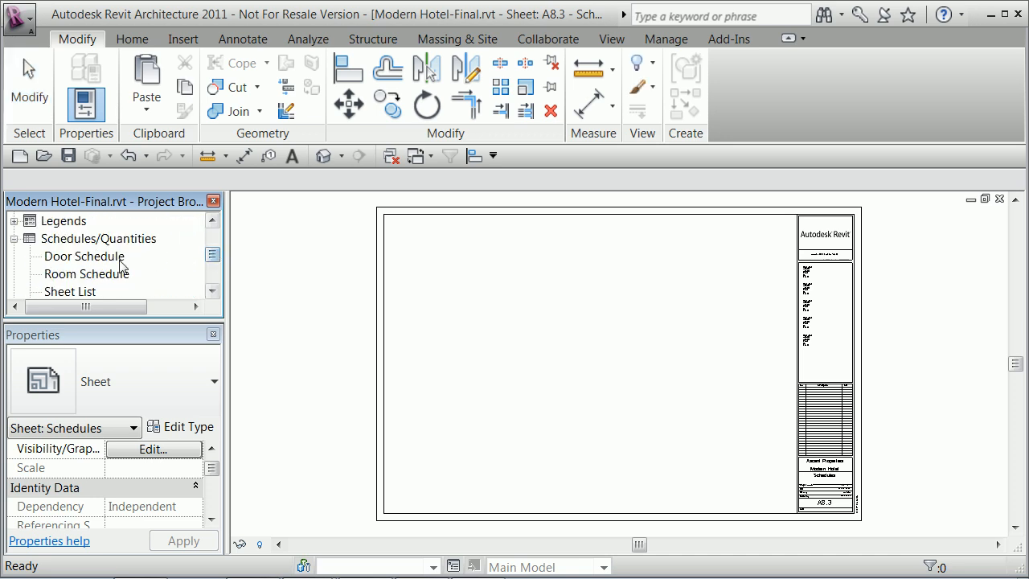
{"action": "left_click", "coordinate": [84, 255]}
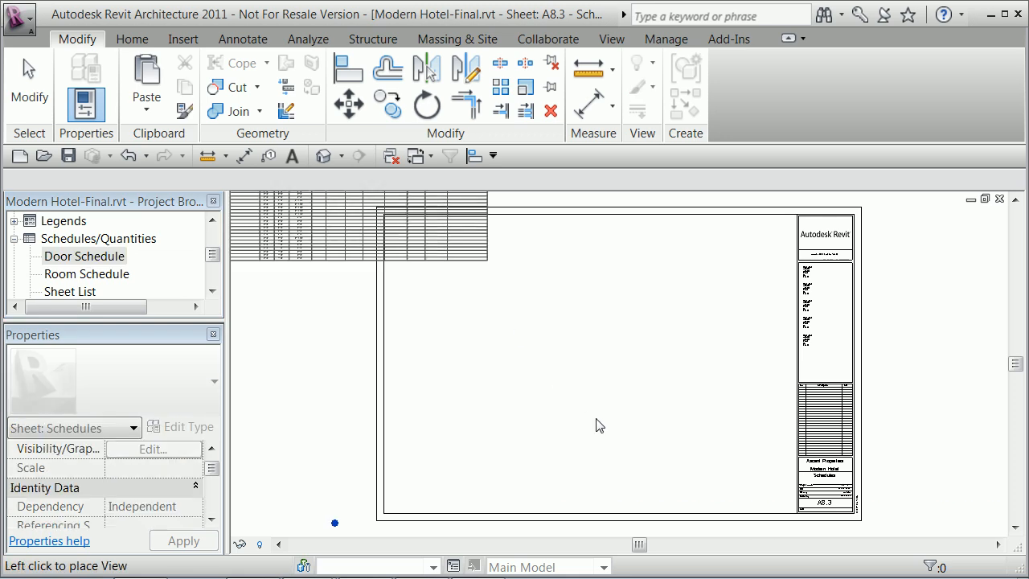
{"action": "left_click", "coordinate": [598, 424]}
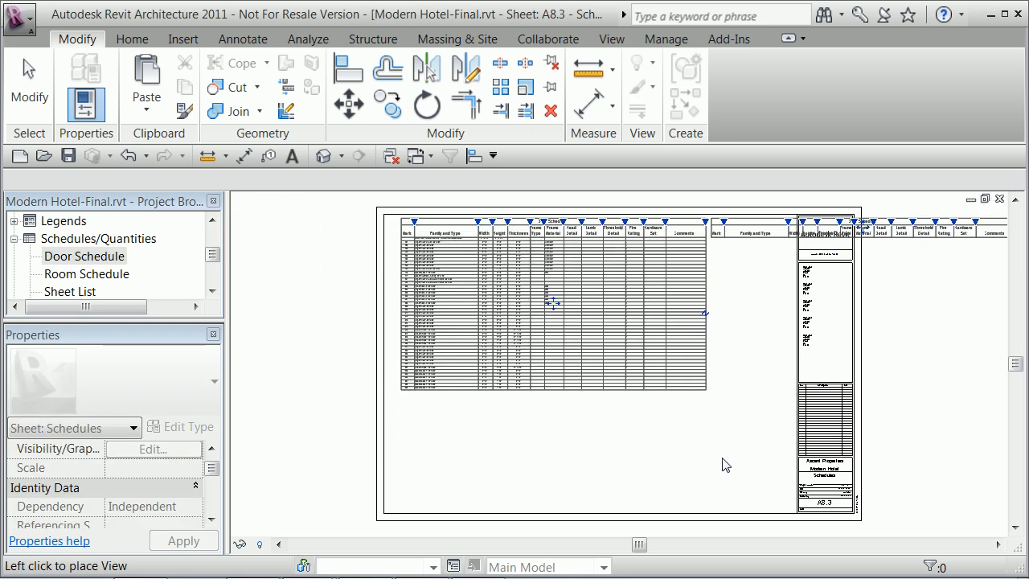
{"action": "left_click", "coordinate": [555, 305]}
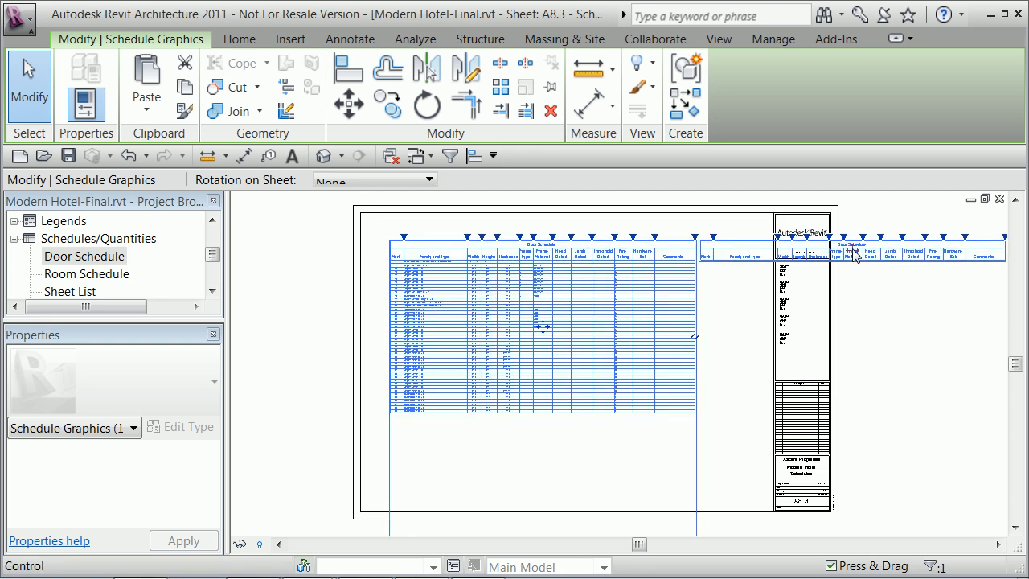
{"action": "mouse_move", "coordinate": [850, 256]}
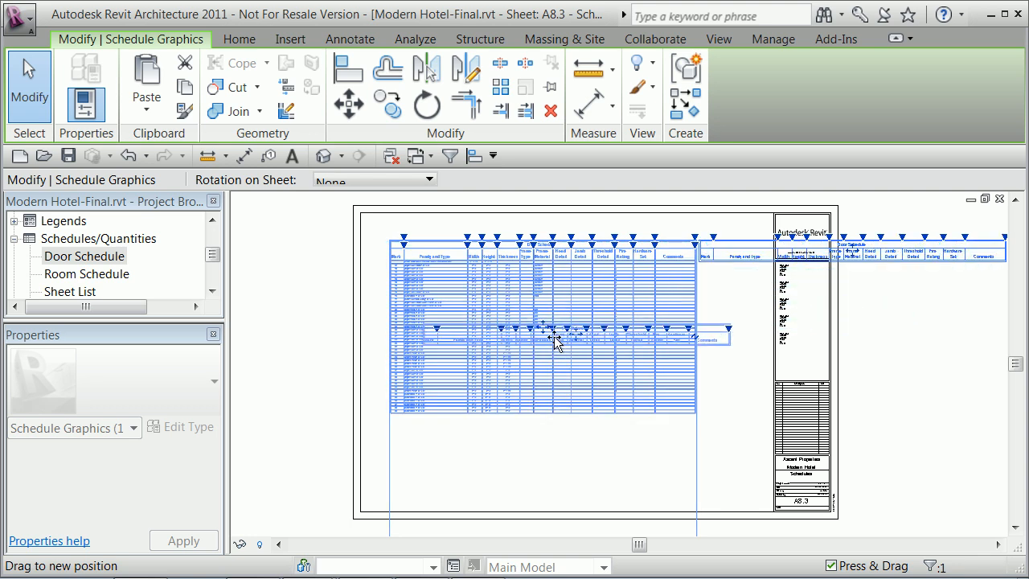
{"action": "left_click_drag", "start_coordinate": [555, 338], "coordinate": [566, 376]}
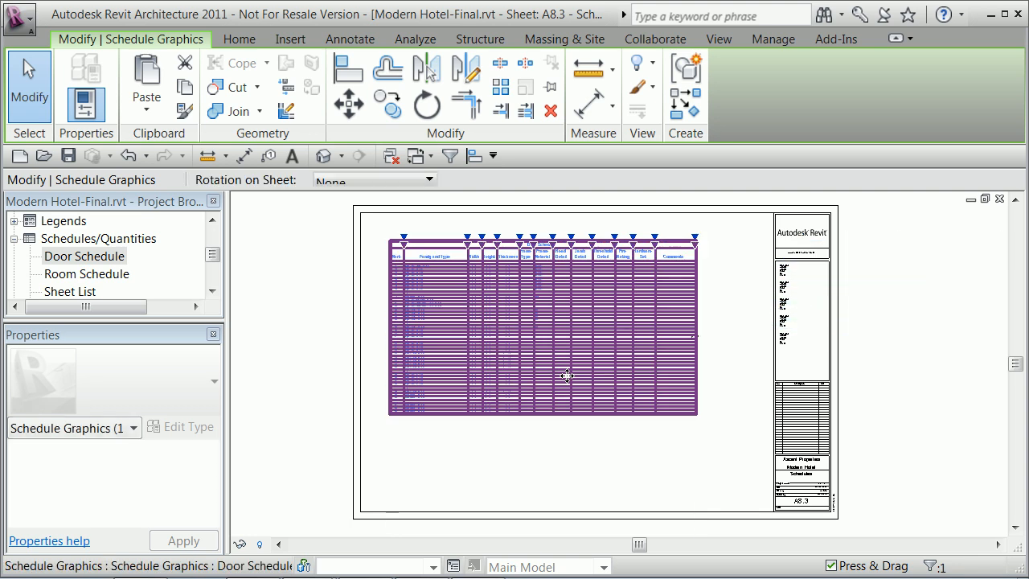
{"action": "left_click", "coordinate": [566, 473]}
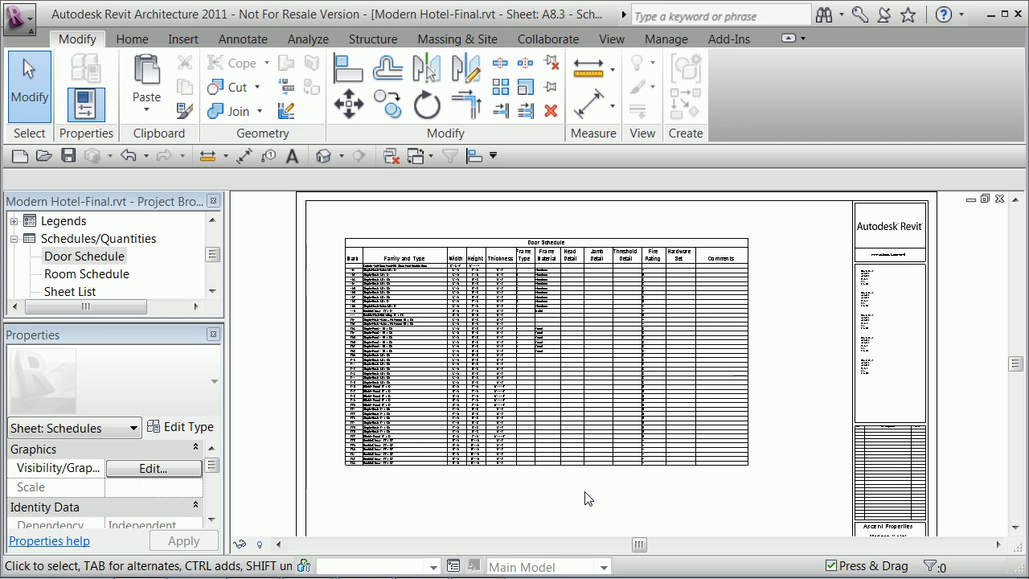
{"action": "mouse_move", "coordinate": [224, 324]}
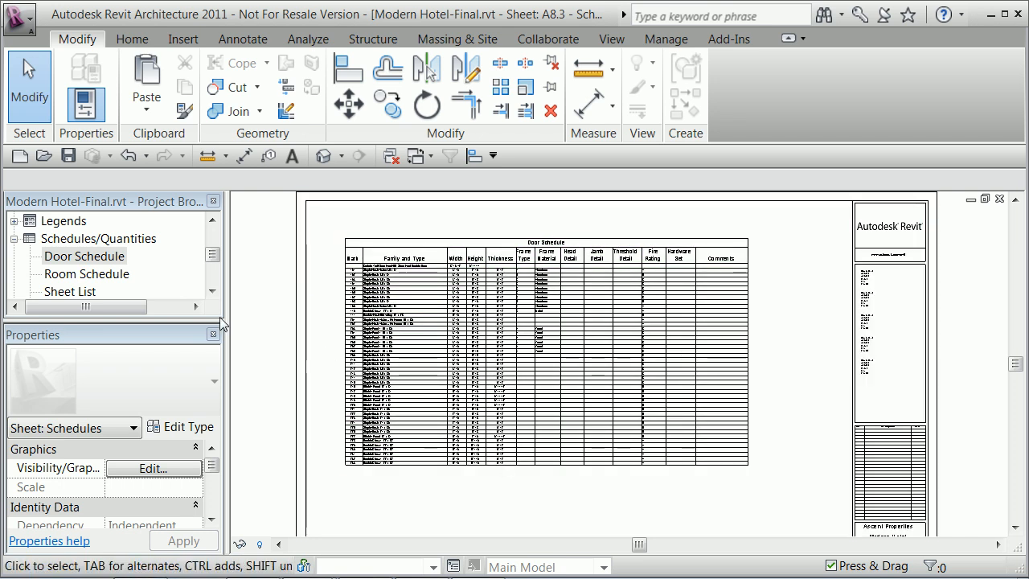
Rename the schedule to 'Door Schedule 1ST AND 2ND FLOOR' via the Project Browser
{"action": "left_click", "coordinate": [84, 255]}
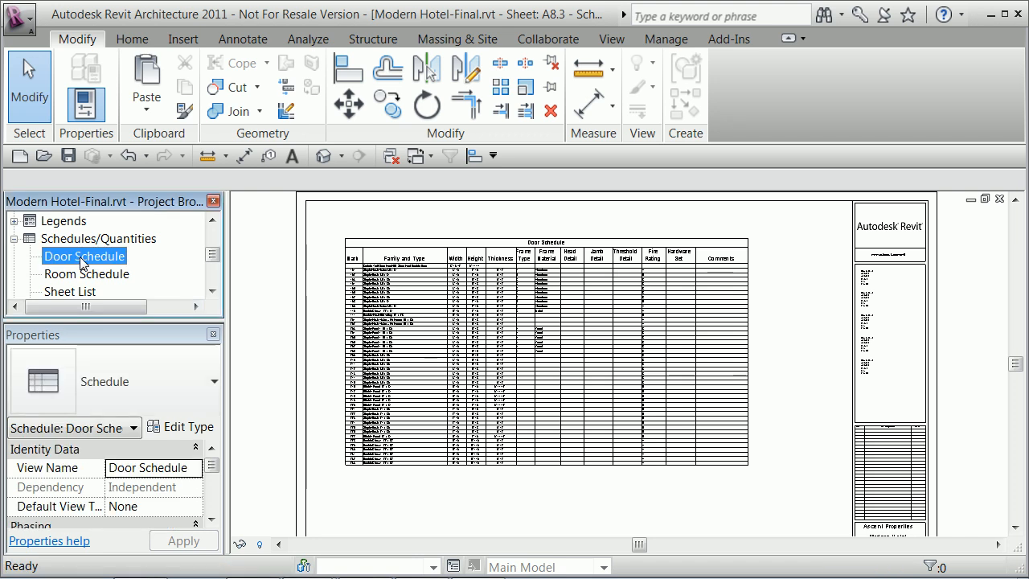
{"action": "right_click", "coordinate": [83, 256]}
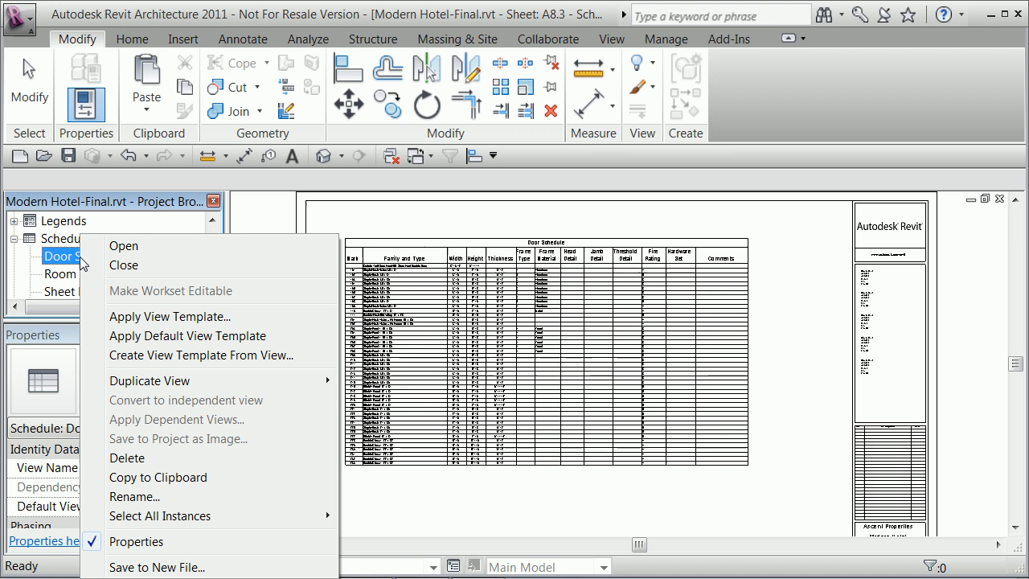
{"action": "mouse_move", "coordinate": [158, 475]}
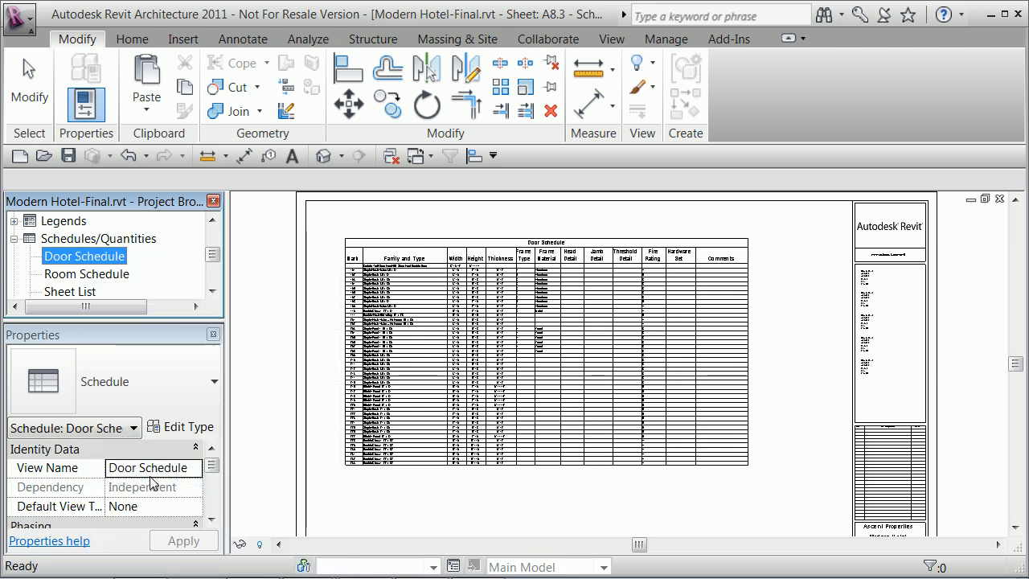
{"action": "right_click", "coordinate": [84, 255]}
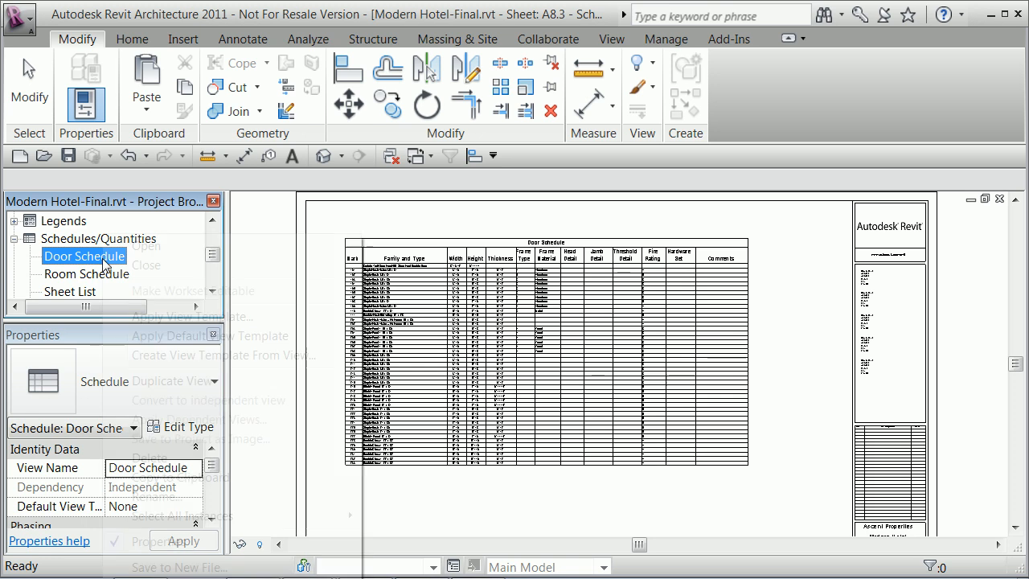
{"action": "right_click", "coordinate": [83, 255]}
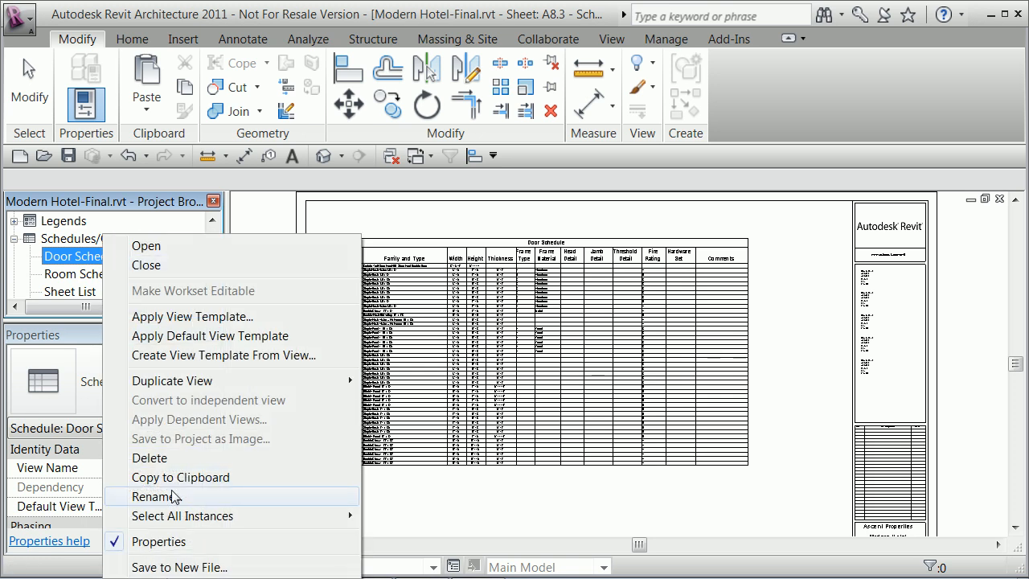
{"action": "left_click", "coordinate": [153, 495]}
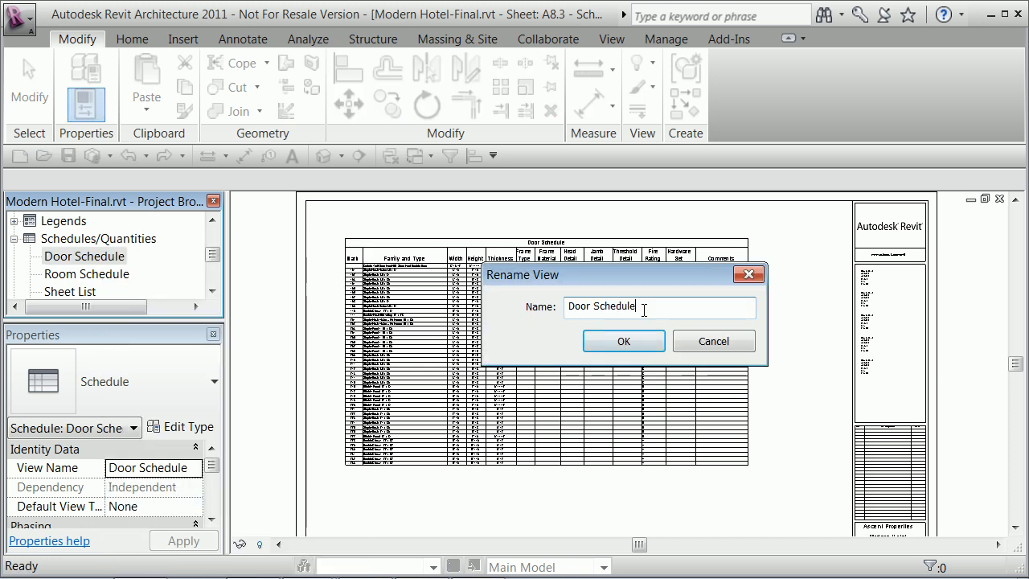
{"action": "type", "text": "1"}
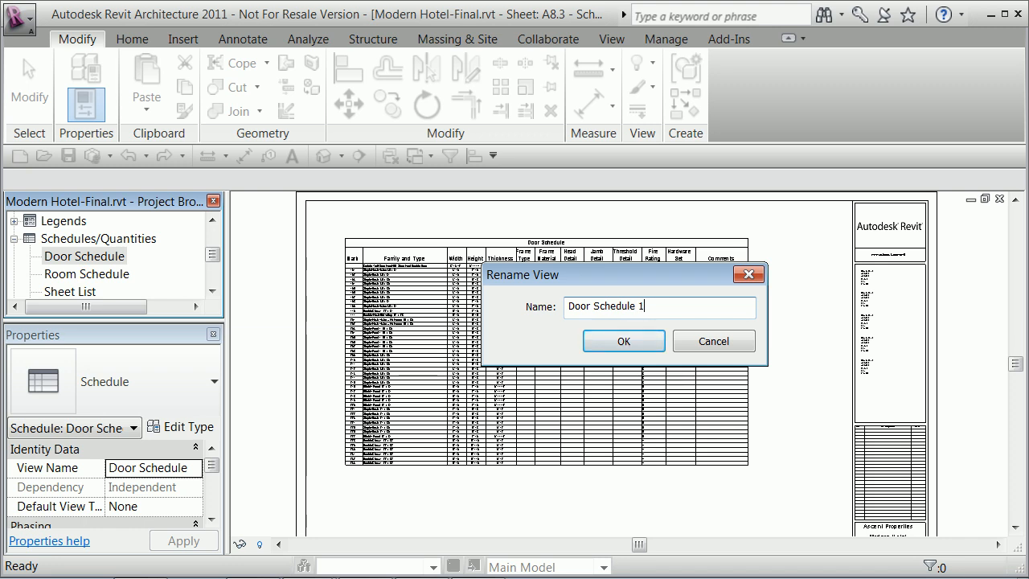
{"action": "type", "text": "ST AND"}
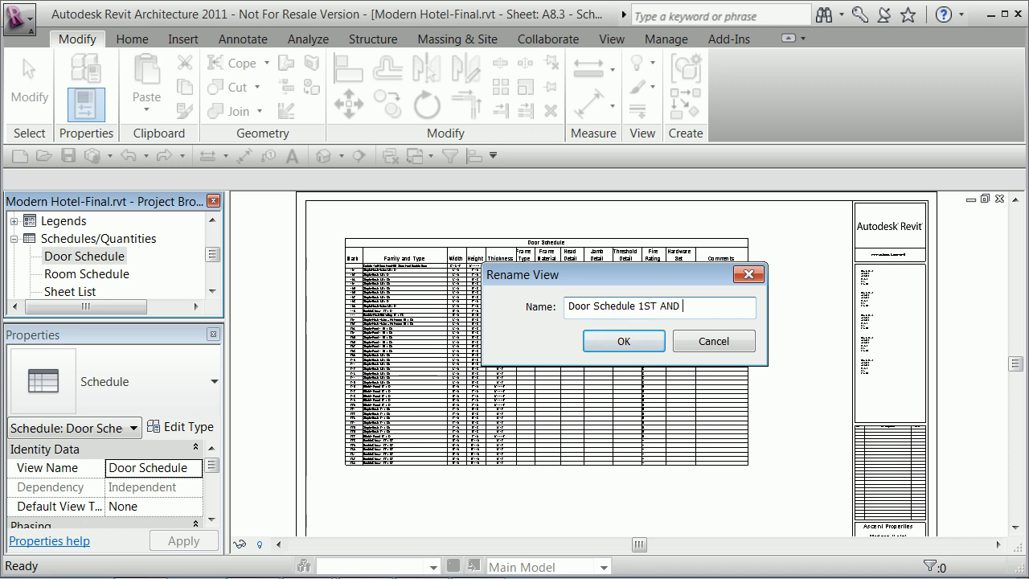
{"action": "type", "text": "2"}
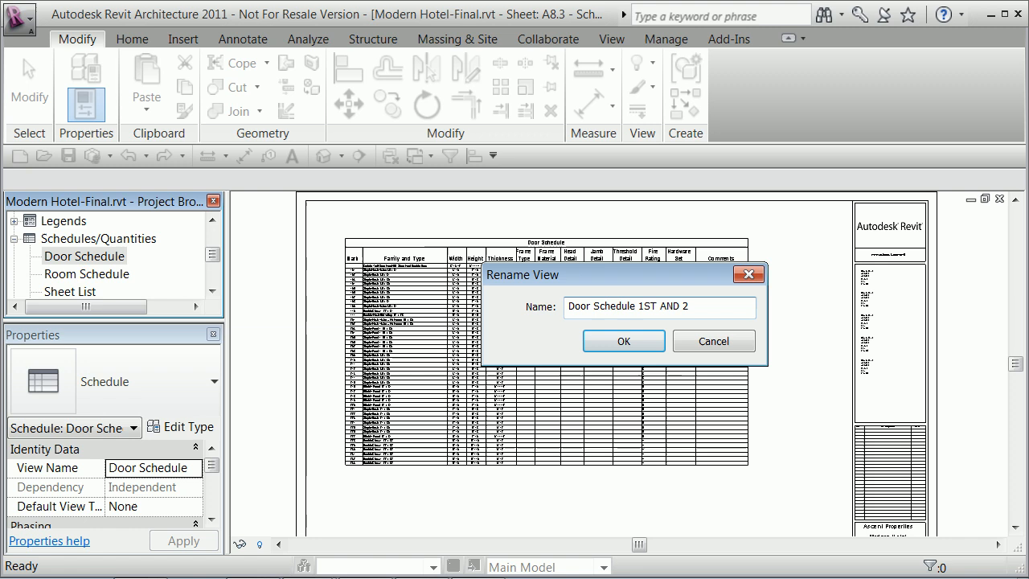
{"action": "type", "text": "ND"}
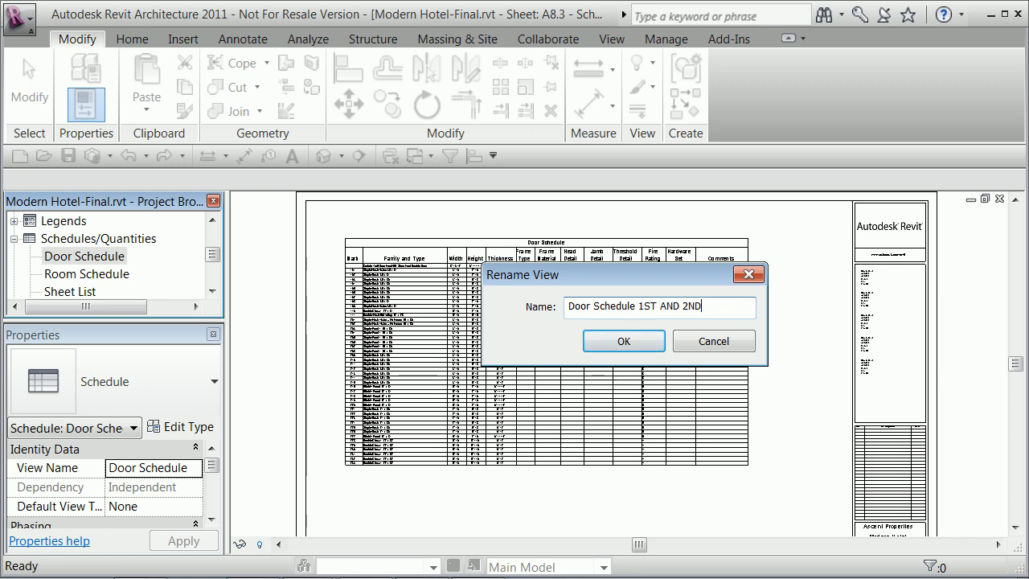
{"action": "type", "text": "f"}
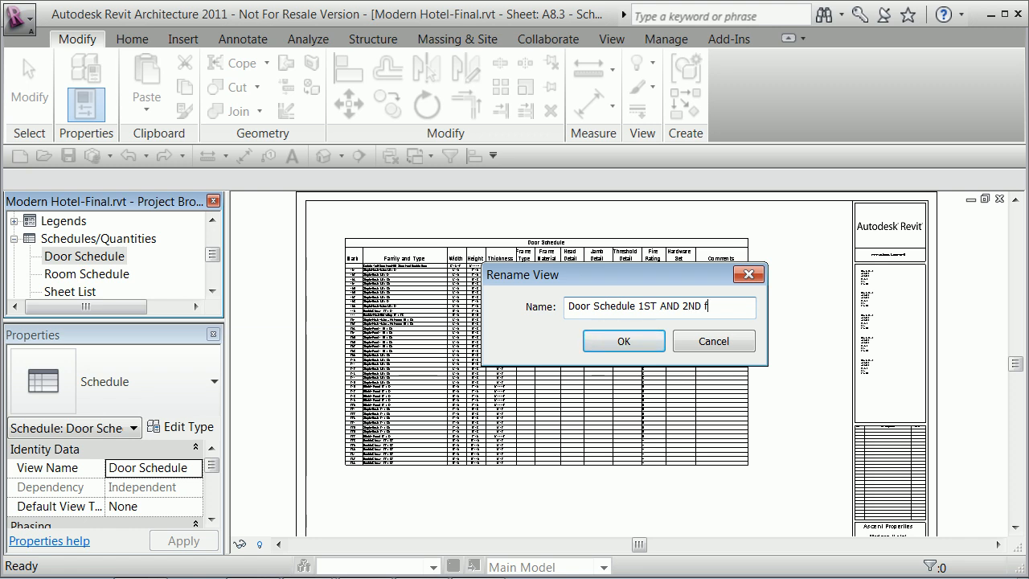
{"action": "type", "text": "LO"}
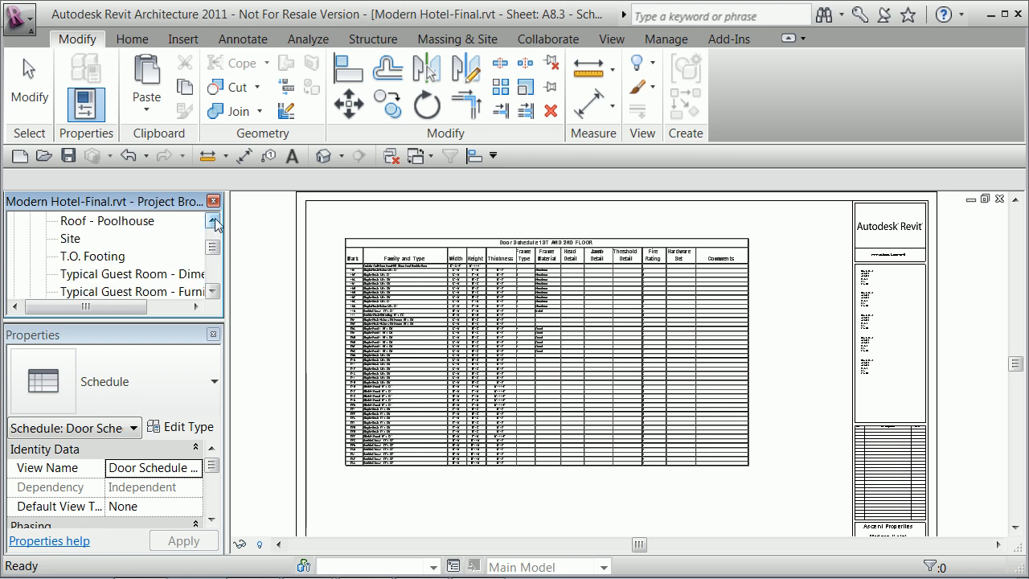
Return to the default 3D view and bring up actions for the plain Door Schedule
{"action": "left_click", "coordinate": [323, 154]}
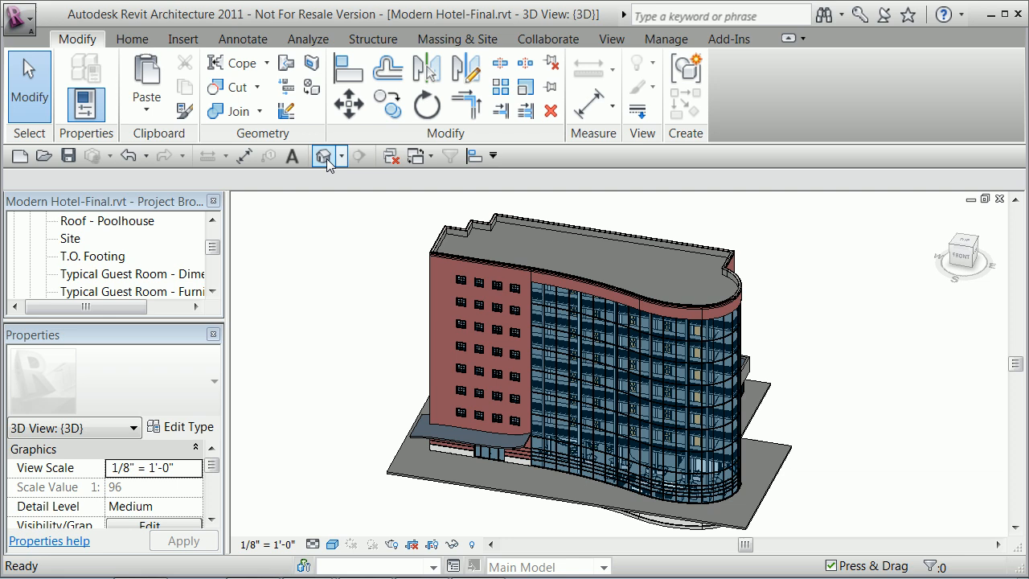
{"action": "mouse_move", "coordinate": [144, 77]}
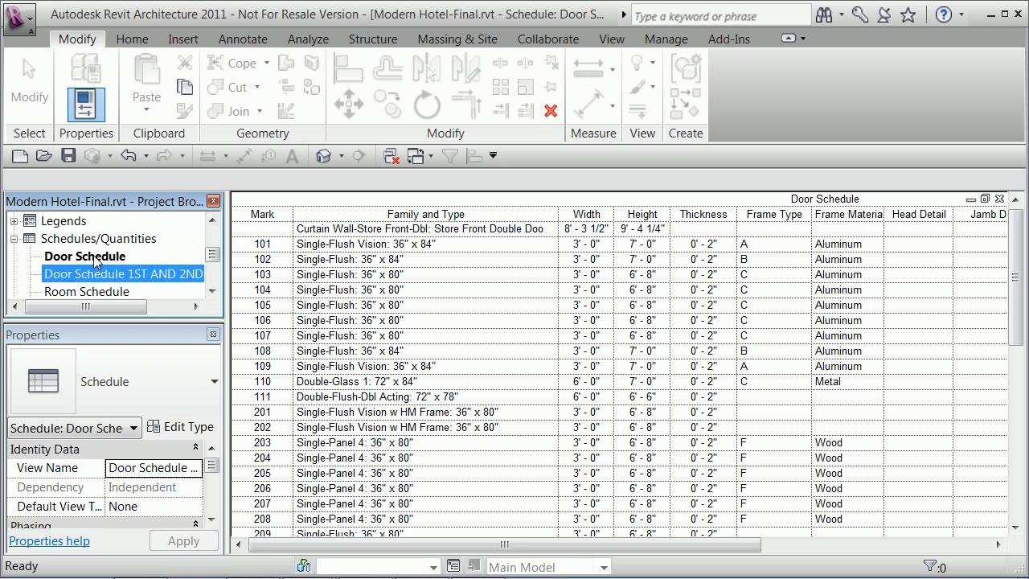
{"action": "left_click", "coordinate": [83, 255]}
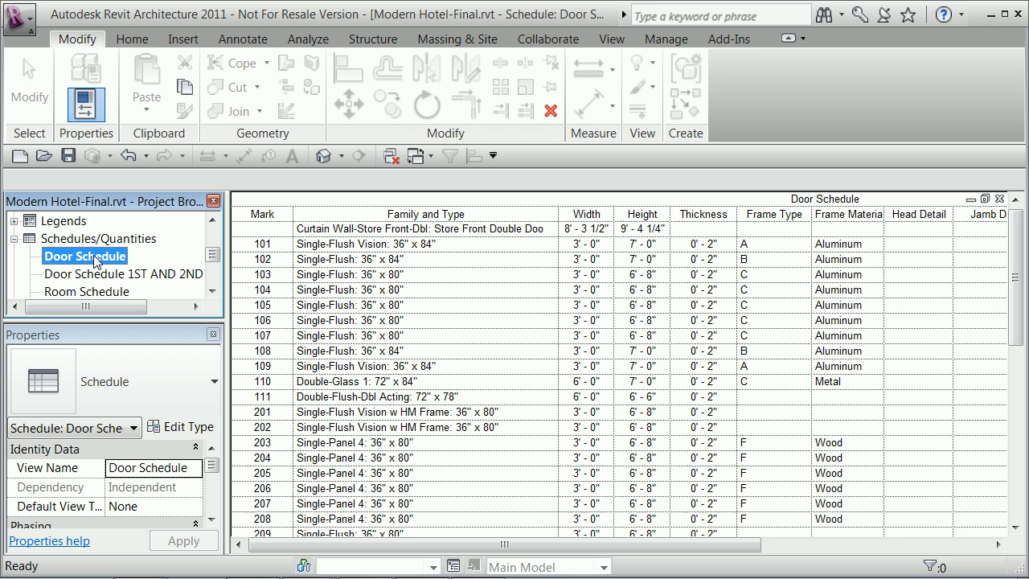
{"action": "right_click", "coordinate": [83, 255]}
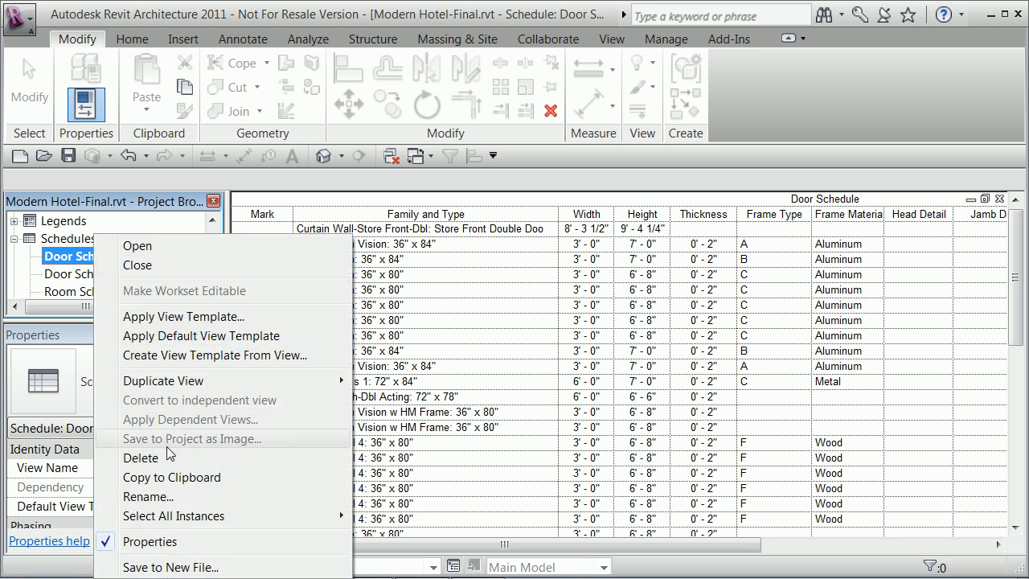
{"action": "mouse_move", "coordinate": [170, 475]}
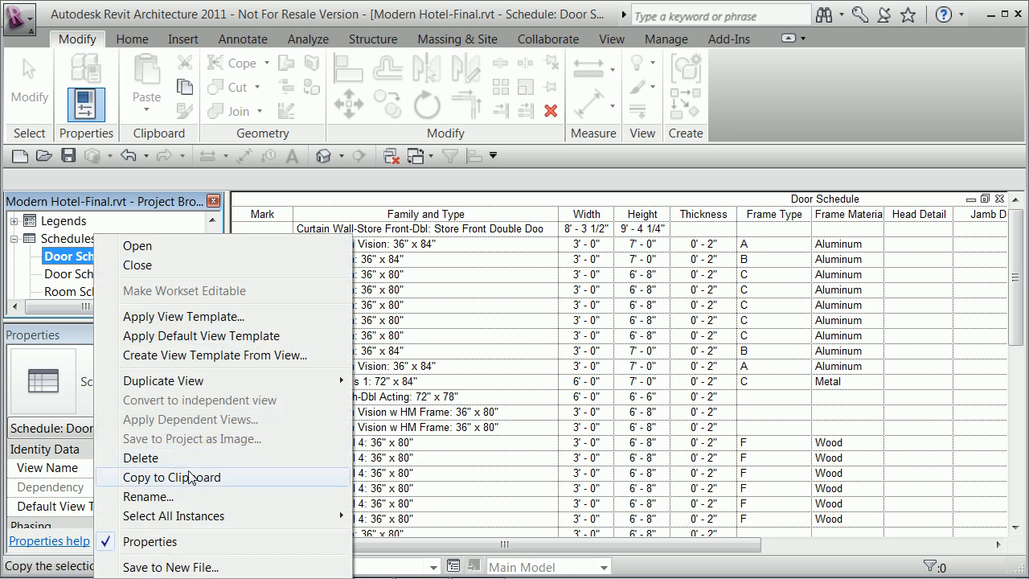
Rename the remaining schedule to 'Door Schedule 3RD AND 4 TH' and confirm
{"action": "left_click", "coordinate": [148, 495]}
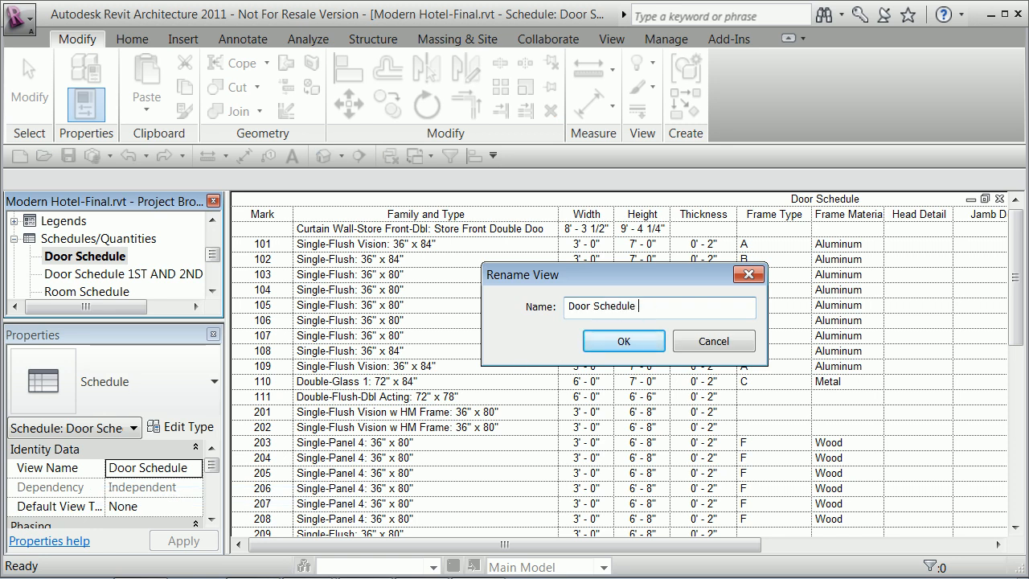
{"action": "type", "text": "3R"}
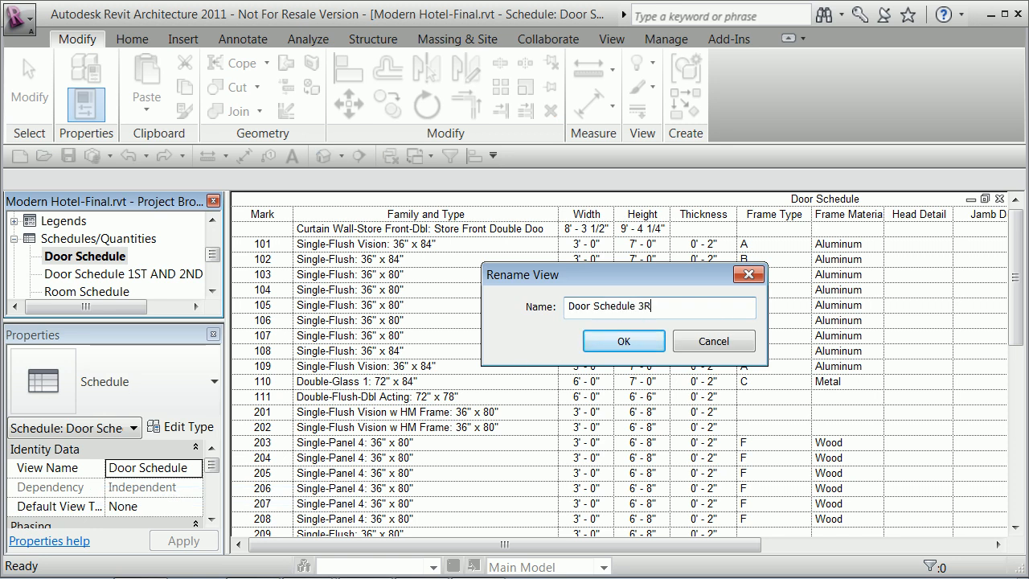
{"action": "type", "text": "RD AND"}
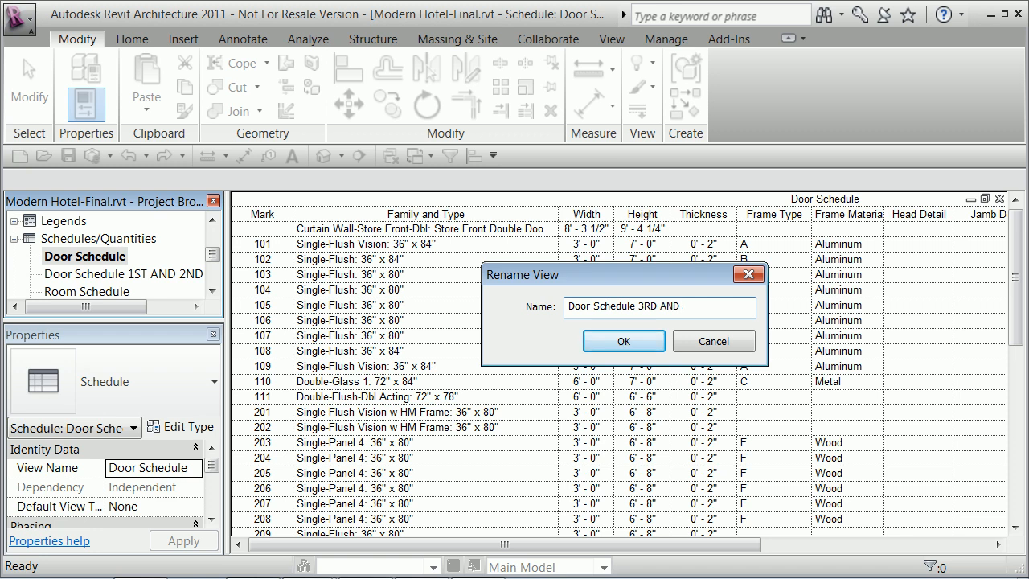
{"action": "type", "text": "4"}
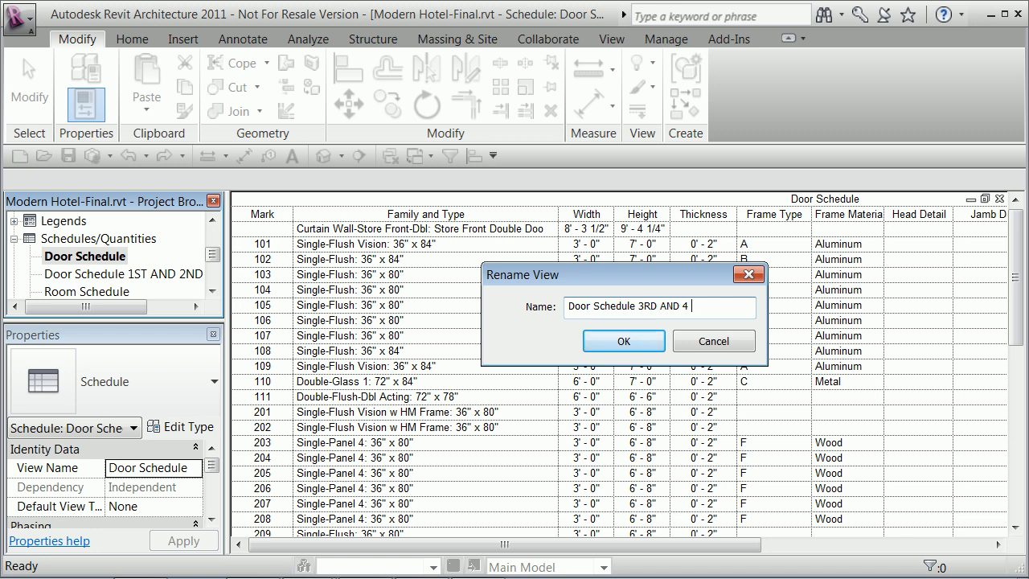
{"action": "type", "text": "TH"}
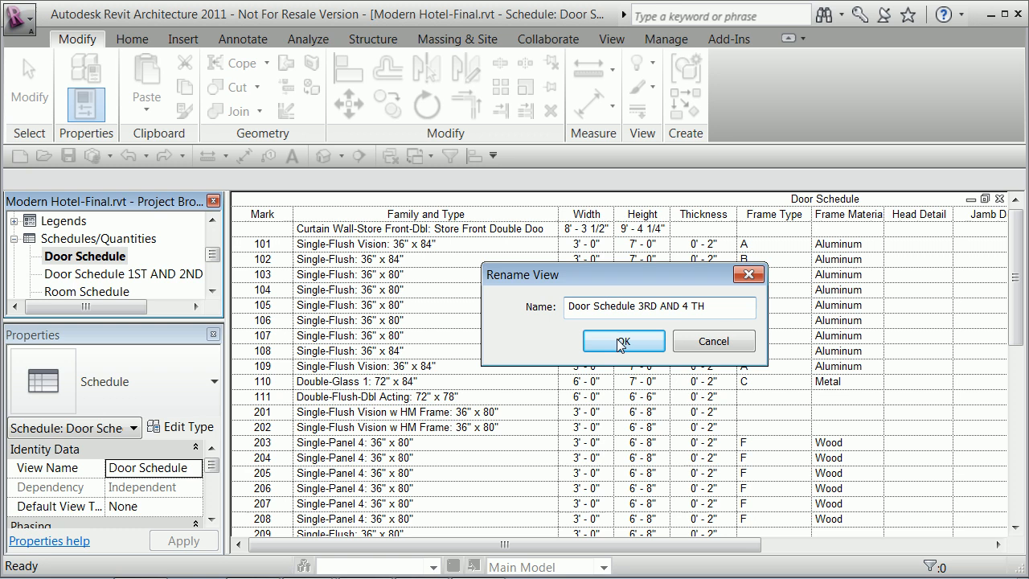
{"action": "left_click", "coordinate": [623, 341]}
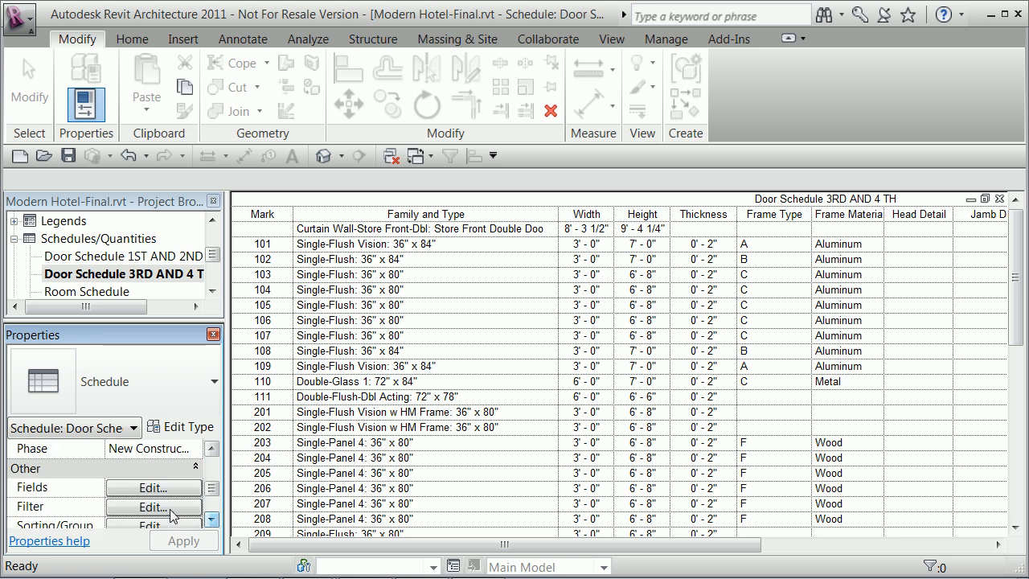
Set the schedule's first filter condition to Mark is greater than 233
{"action": "left_click", "coordinate": [155, 504]}
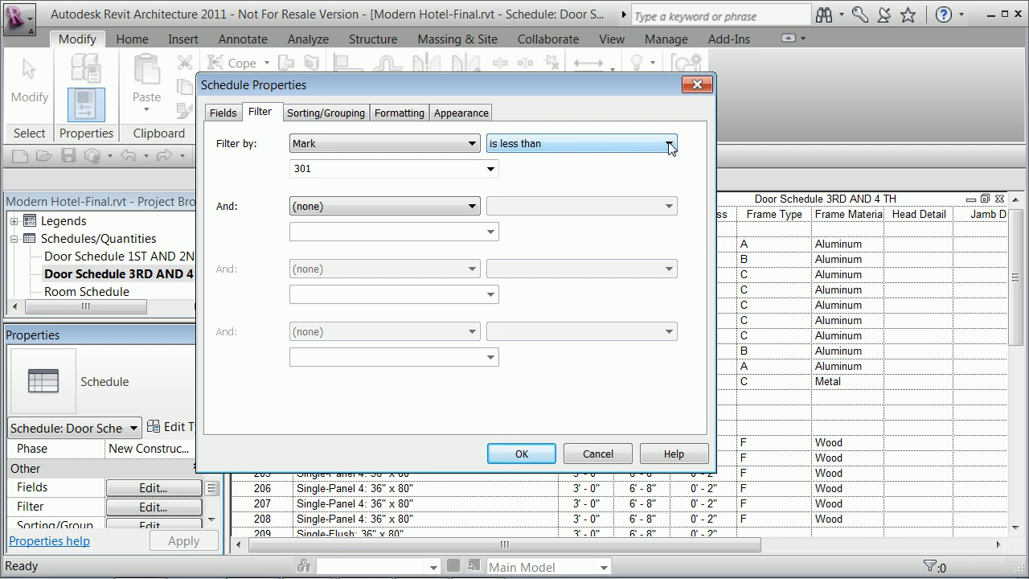
{"action": "left_click", "coordinate": [669, 143]}
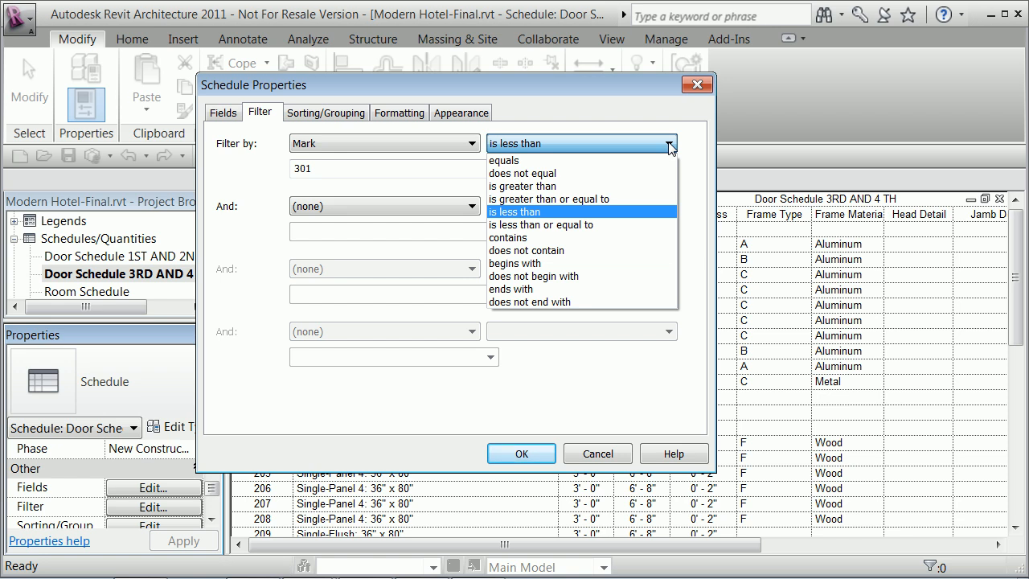
{"action": "left_click", "coordinate": [521, 186]}
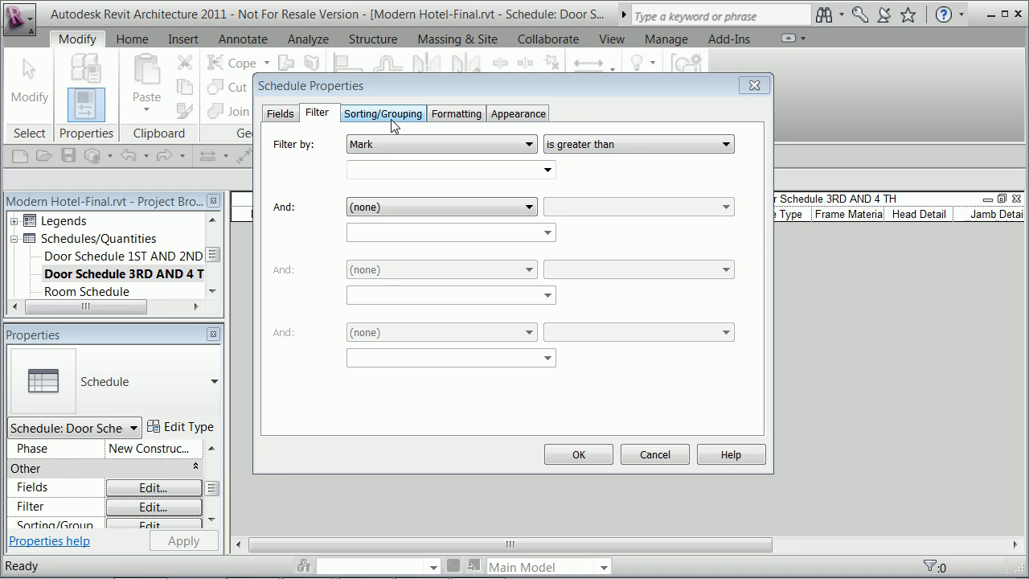
{"action": "mouse_move", "coordinate": [392, 160]}
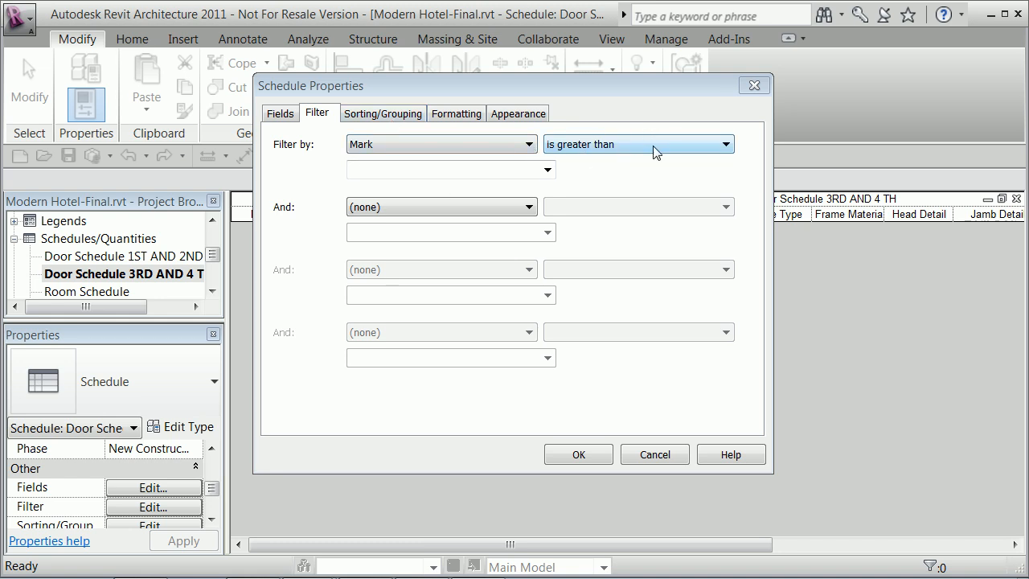
{"action": "left_click", "coordinate": [543, 169]}
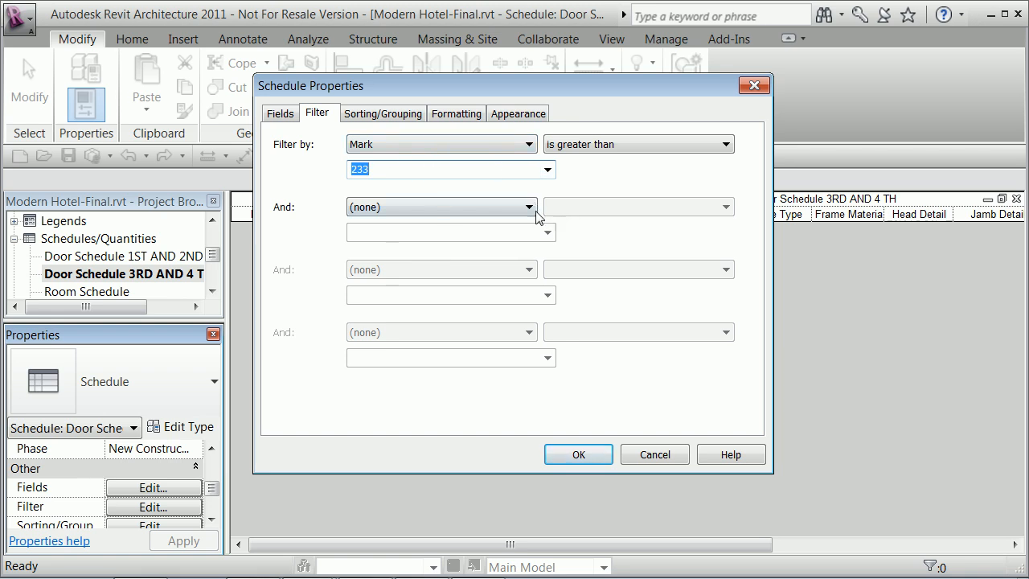
Add a second condition, And Mark is less than 501, and apply the filter
{"action": "left_click", "coordinate": [441, 206]}
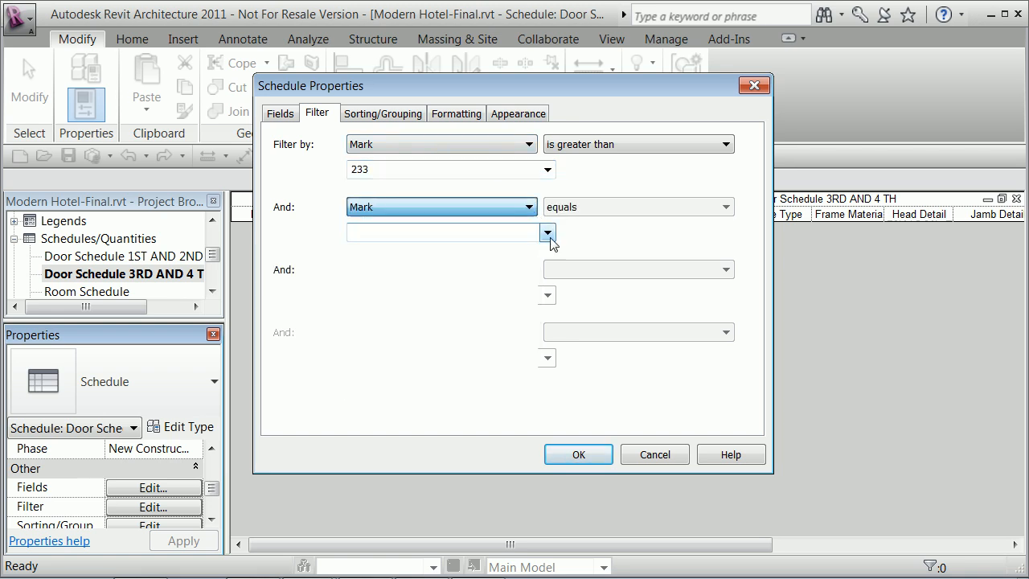
{"action": "left_click", "coordinate": [723, 205]}
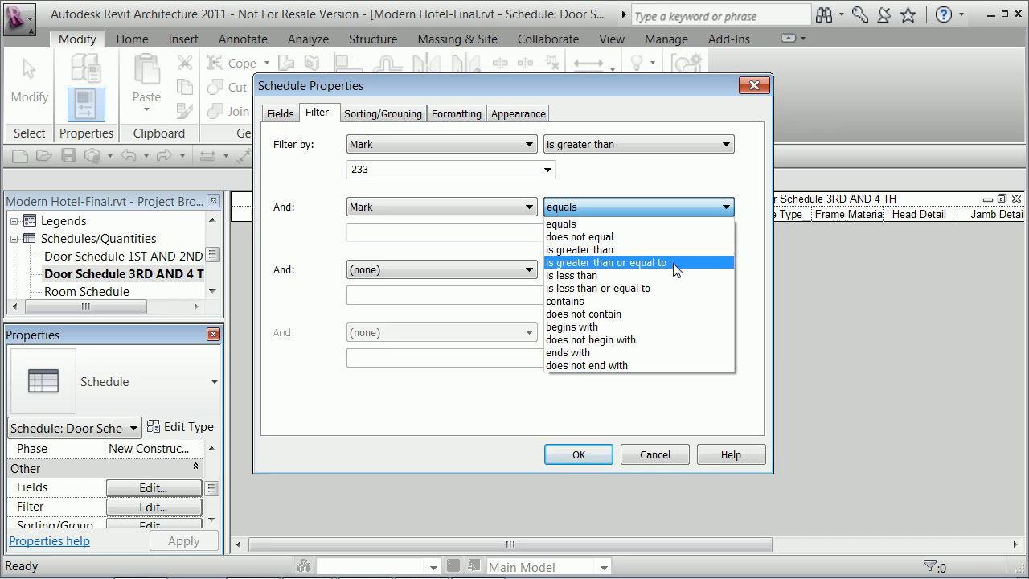
{"action": "mouse_move", "coordinate": [655, 275]}
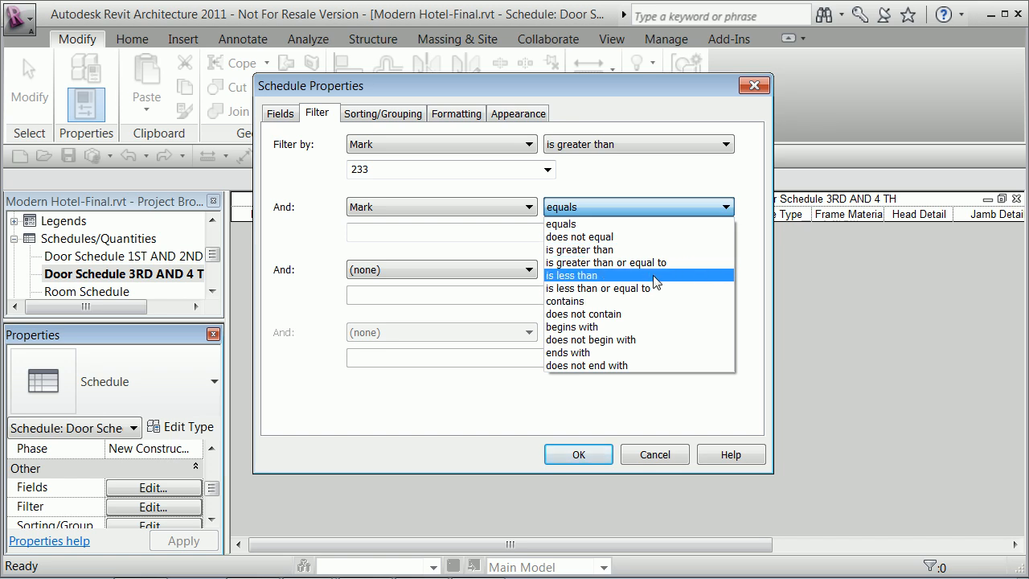
{"action": "left_click", "coordinate": [572, 274]}
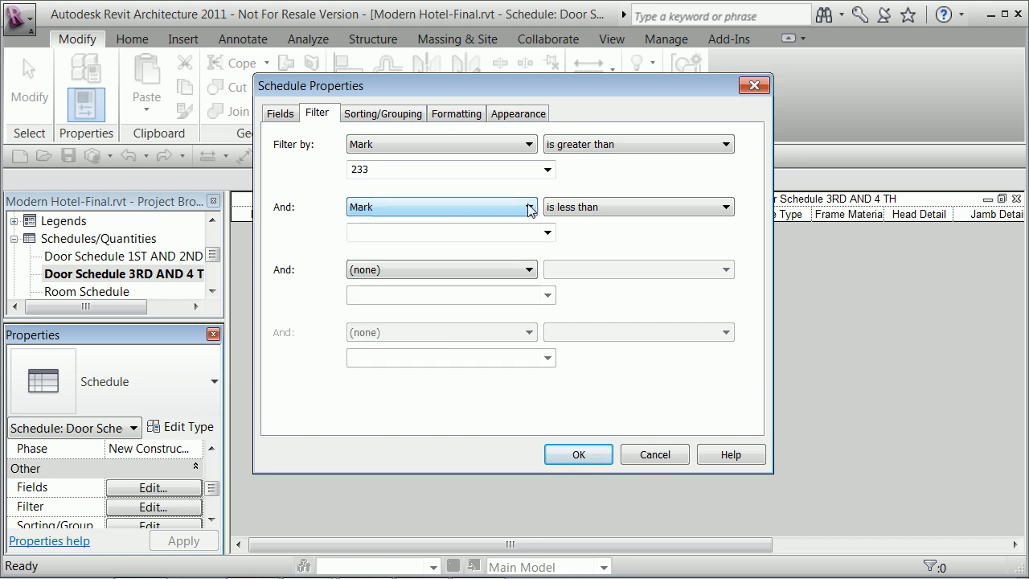
{"action": "left_click", "coordinate": [543, 231]}
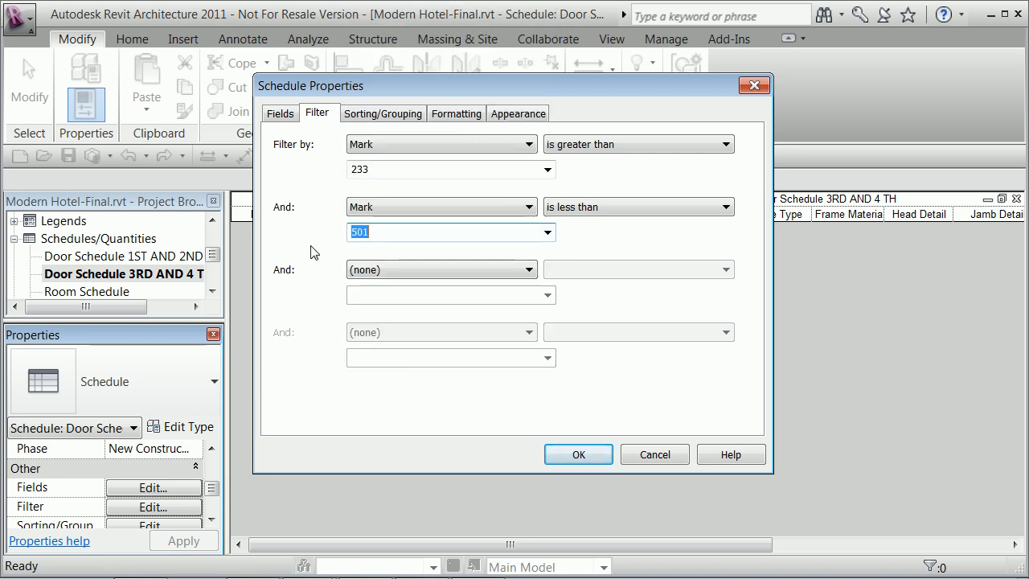
{"action": "left_click", "coordinate": [579, 453]}
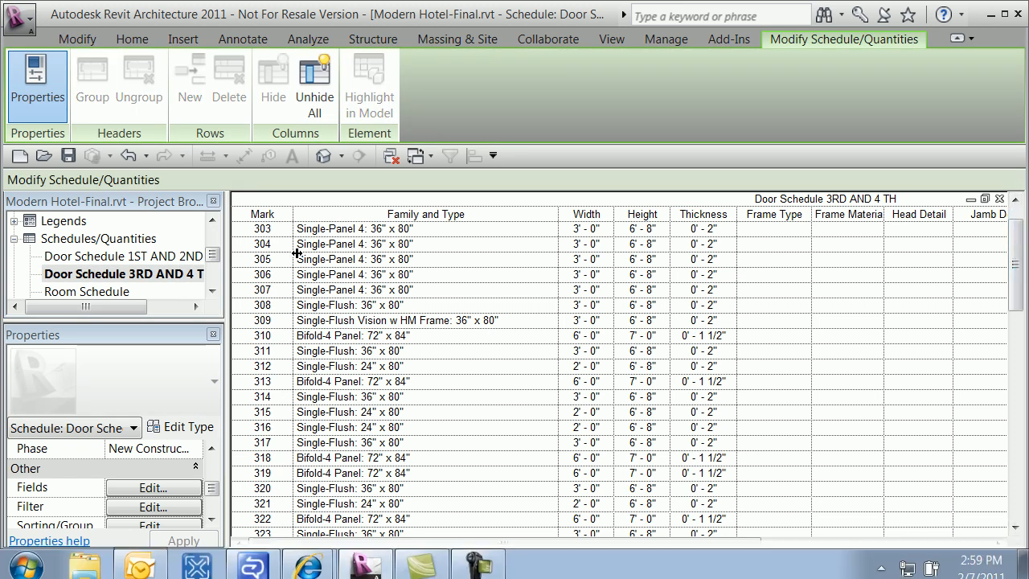
{"action": "scroll", "scroll_direction": "down", "scroll_amount": 3}
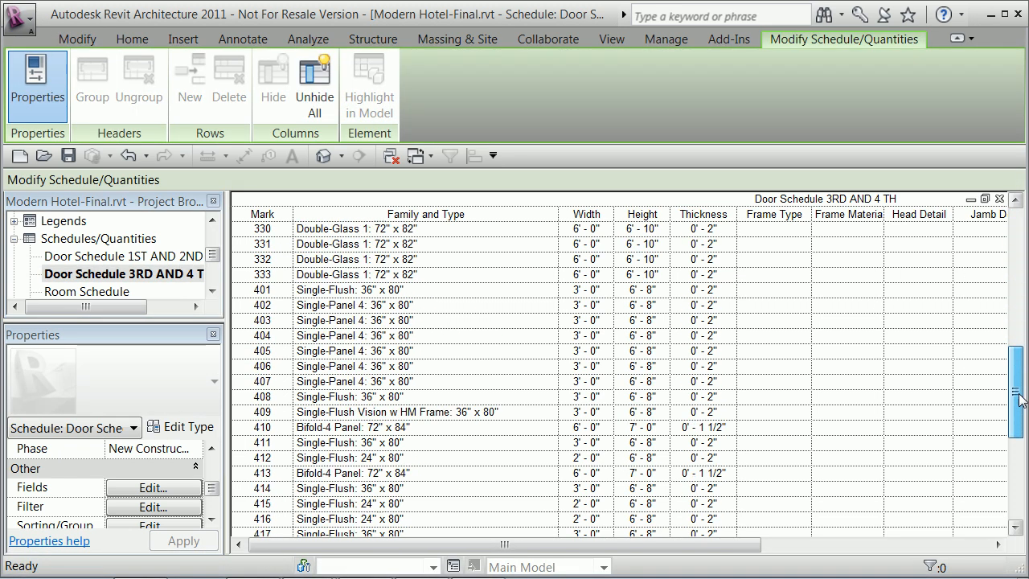
{"action": "scroll", "scroll_direction": "up", "scroll_amount": 3}
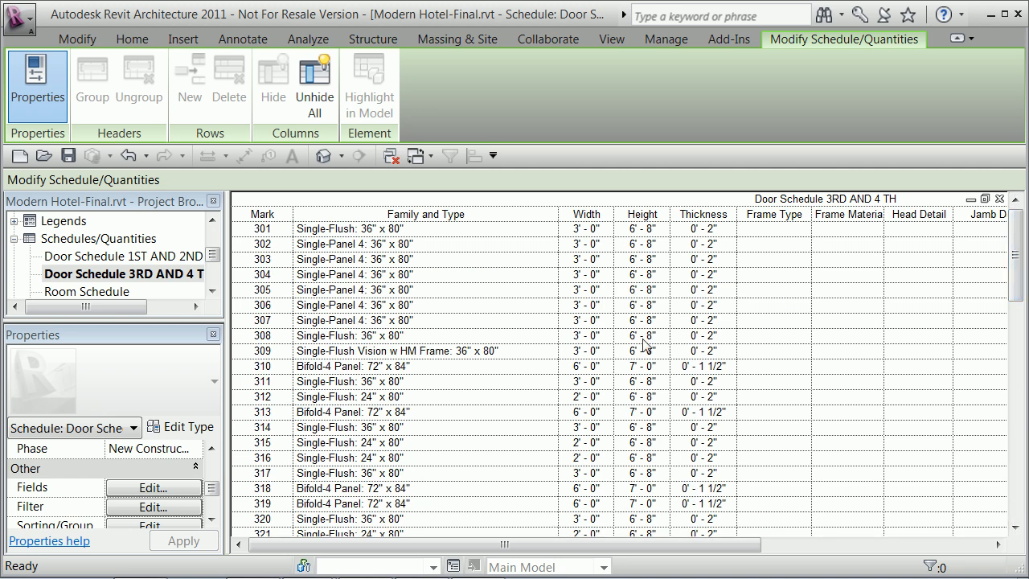
{"action": "left_click", "coordinate": [122, 273]}
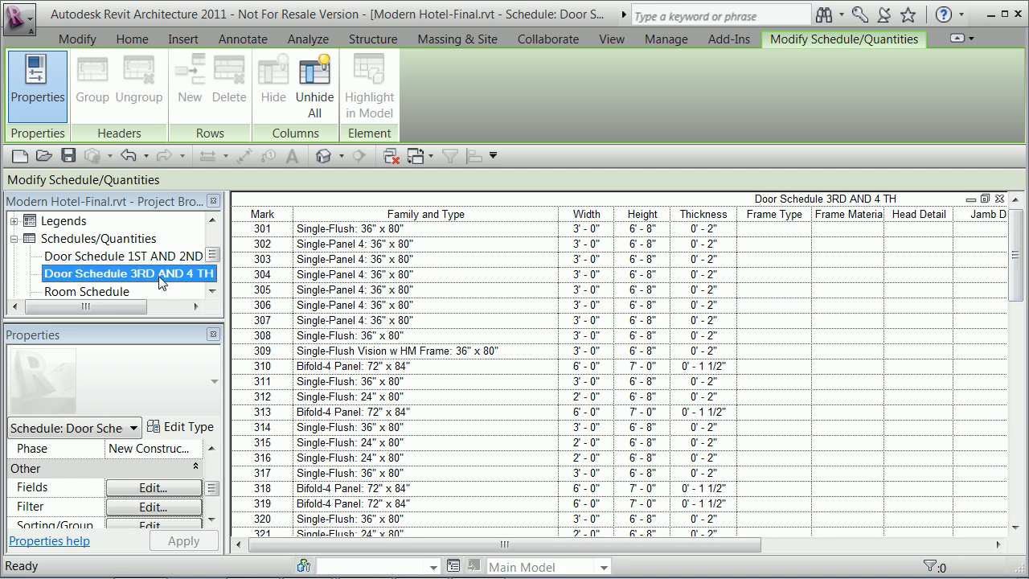
{"action": "left_click", "coordinate": [126, 254]}
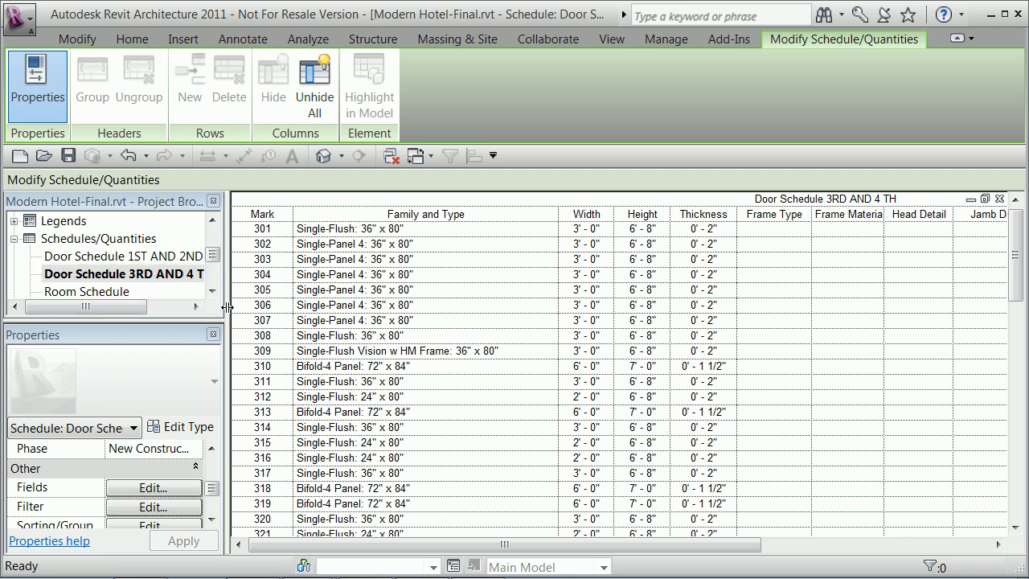
{"action": "mouse_move", "coordinate": [903, 357]}
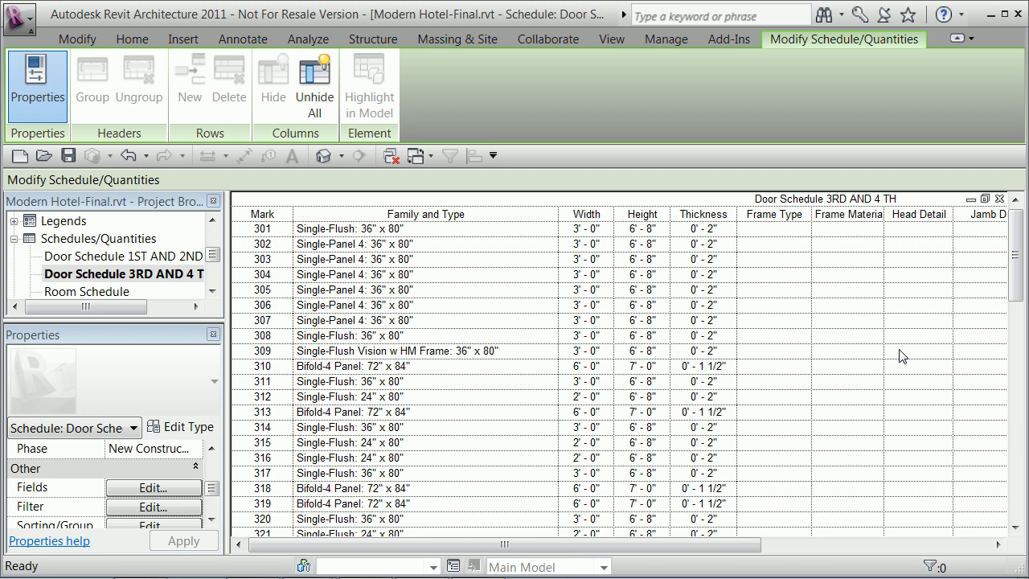
{"action": "mouse_move", "coordinate": [925, 331]}
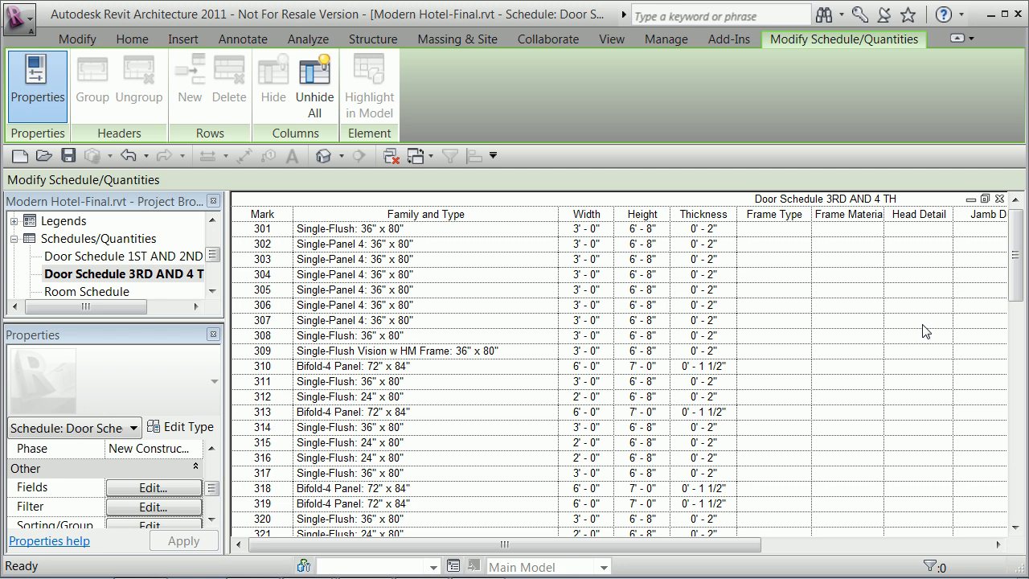
{"action": "left_click", "coordinate": [353, 244]}
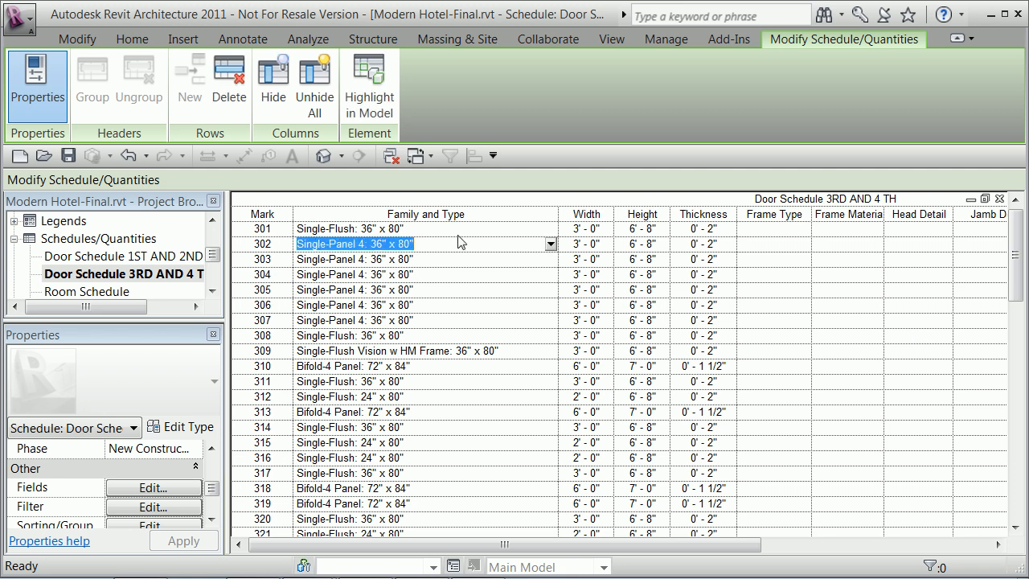
{"action": "left_click", "coordinate": [550, 245]}
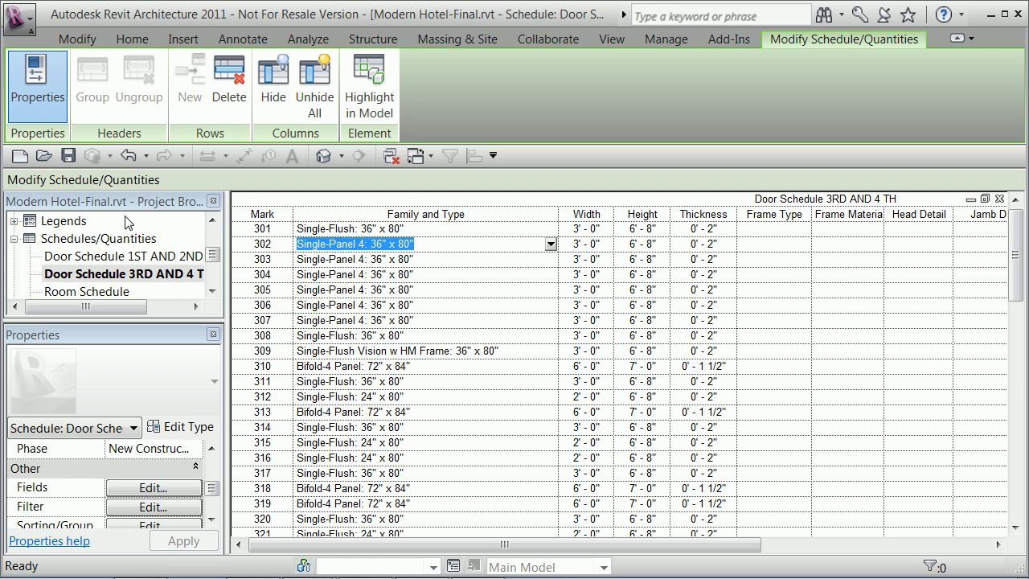
{"action": "left_click", "coordinate": [125, 273]}
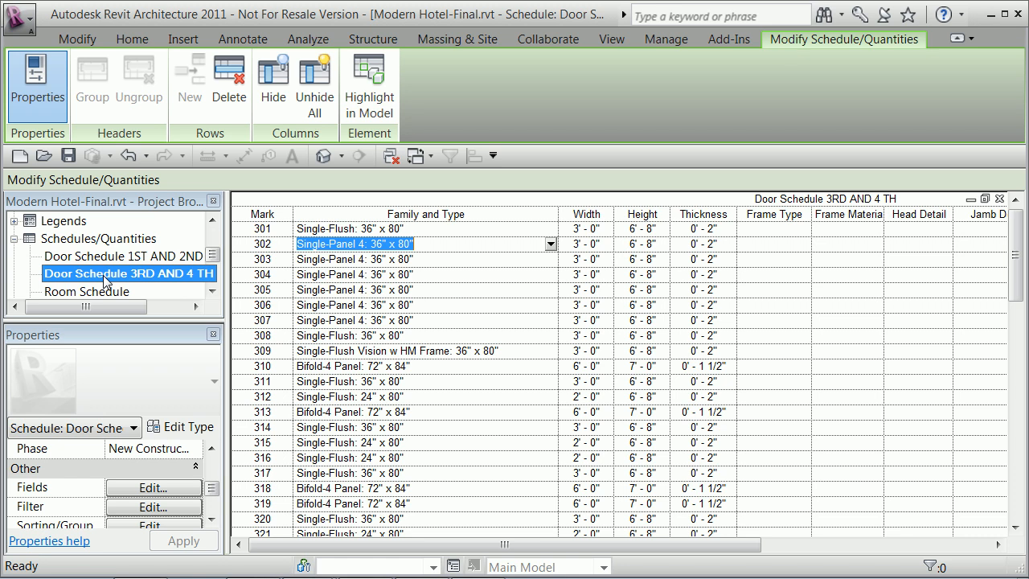
Duplicate Door Schedule 3RD AND 4 TH from the Project Browser as a new schedule view
{"action": "right_click", "coordinate": [129, 273]}
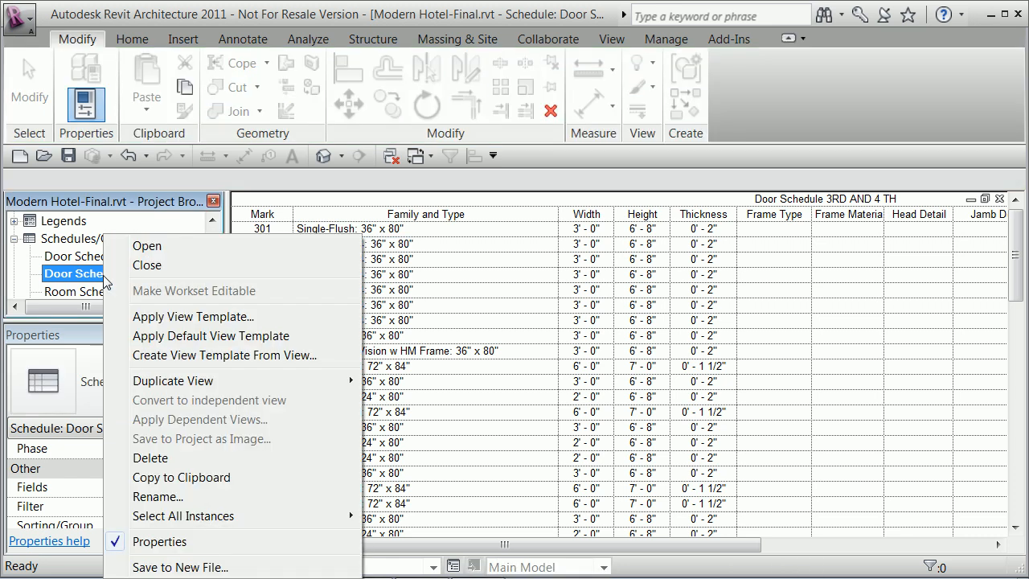
{"action": "left_click", "coordinate": [146, 244]}
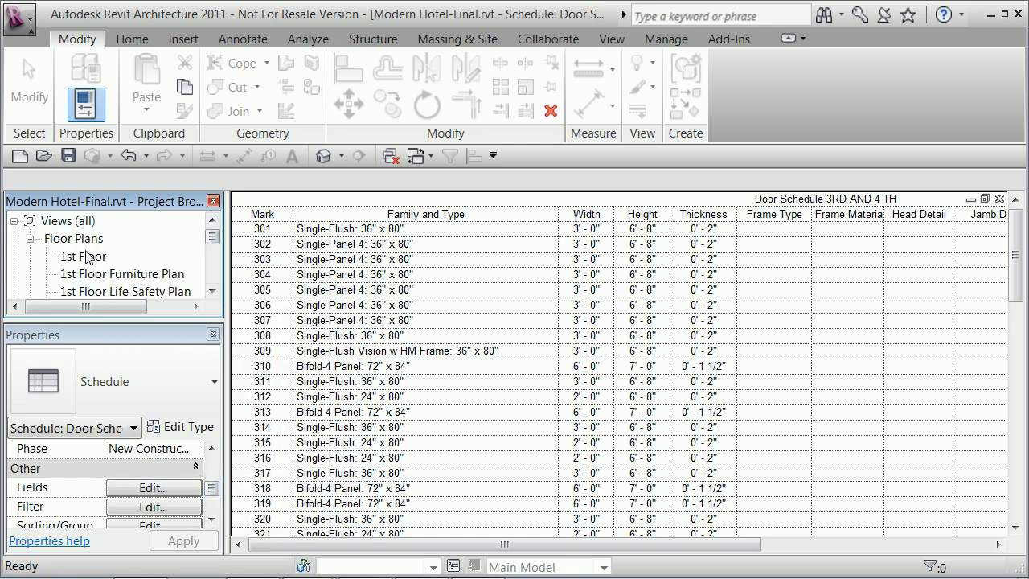
{"action": "double_click", "coordinate": [80, 256]}
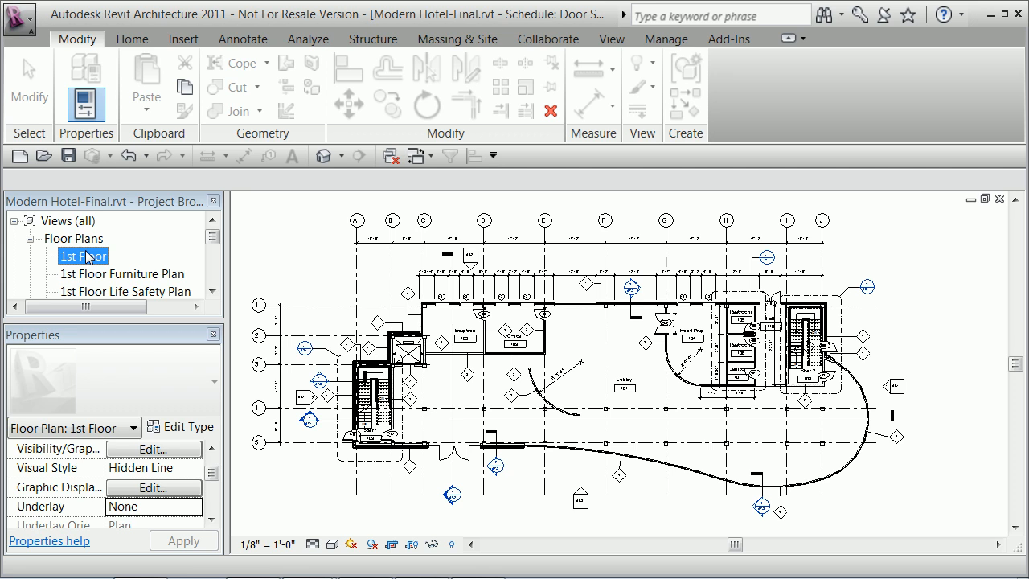
{"action": "double_click", "coordinate": [84, 256]}
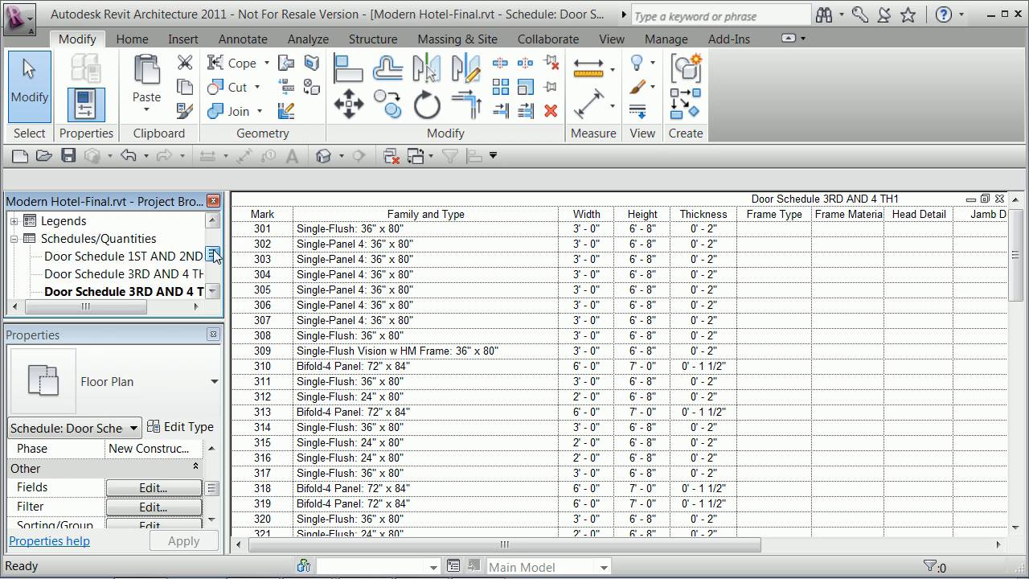
Select Door Schedule 3RD AND 4 TH1 and bring up its Mark filter settings
{"action": "left_click", "coordinate": [132, 291]}
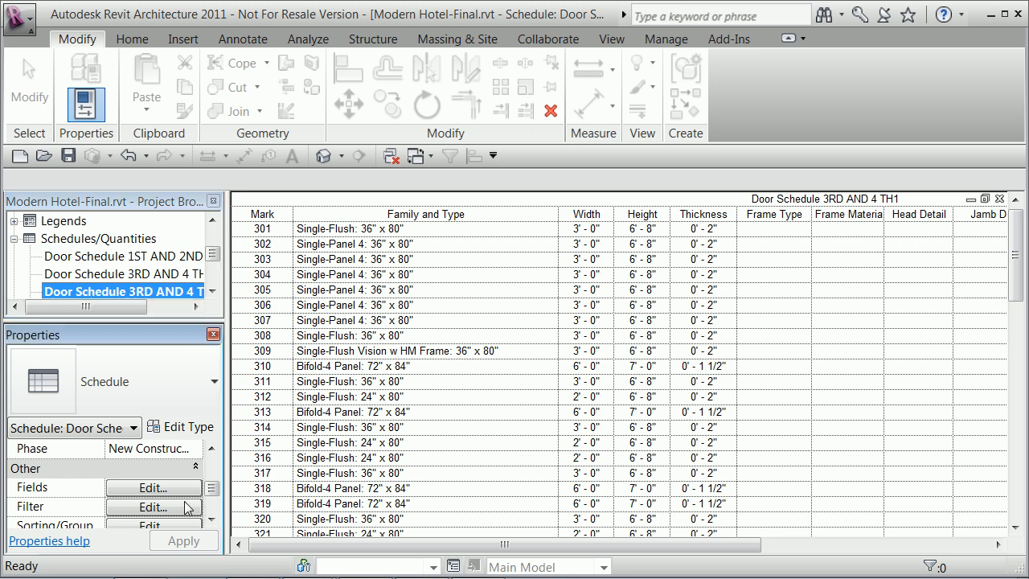
{"action": "left_click", "coordinate": [153, 507]}
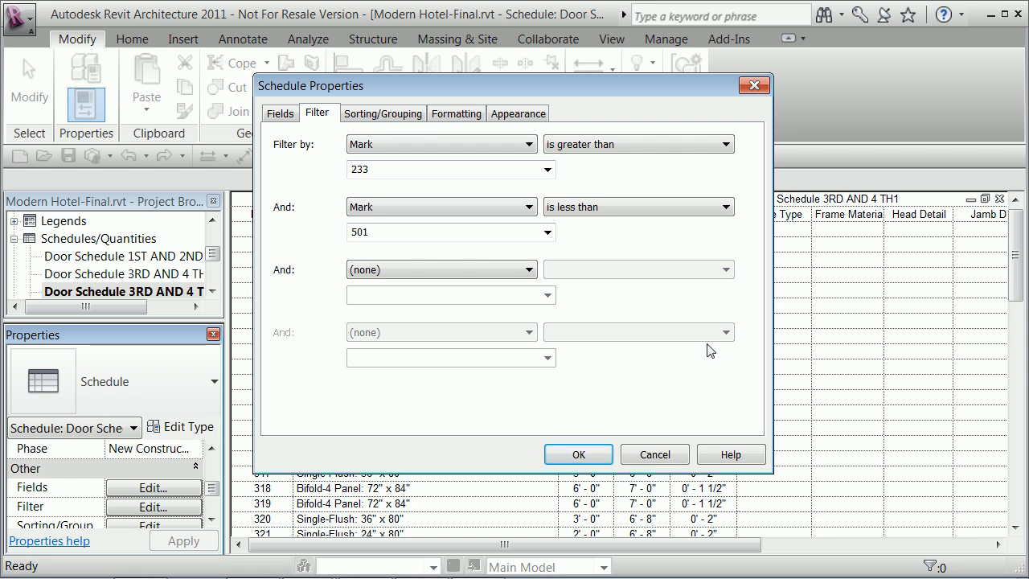
{"action": "mouse_move", "coordinate": [651, 397]}
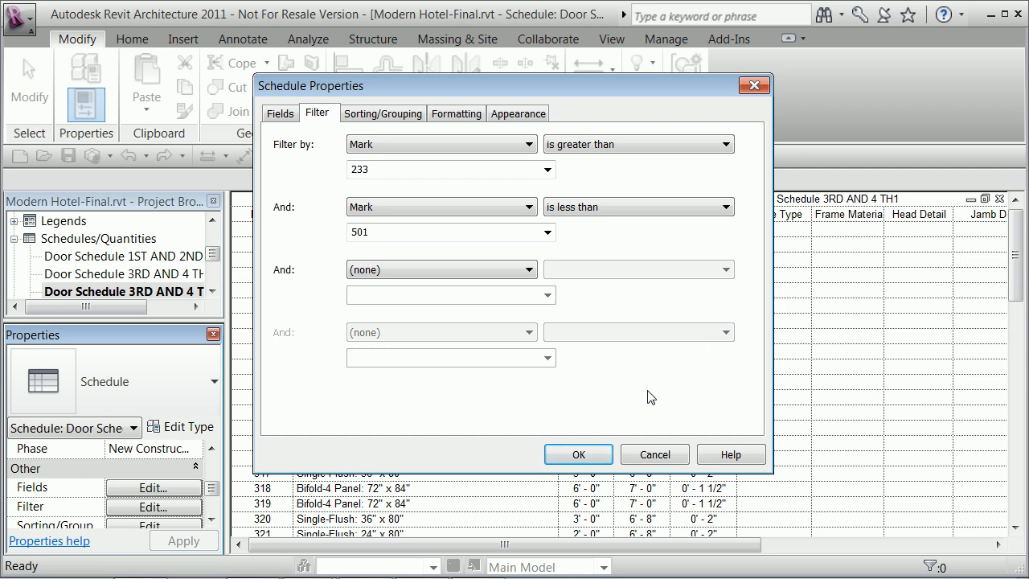